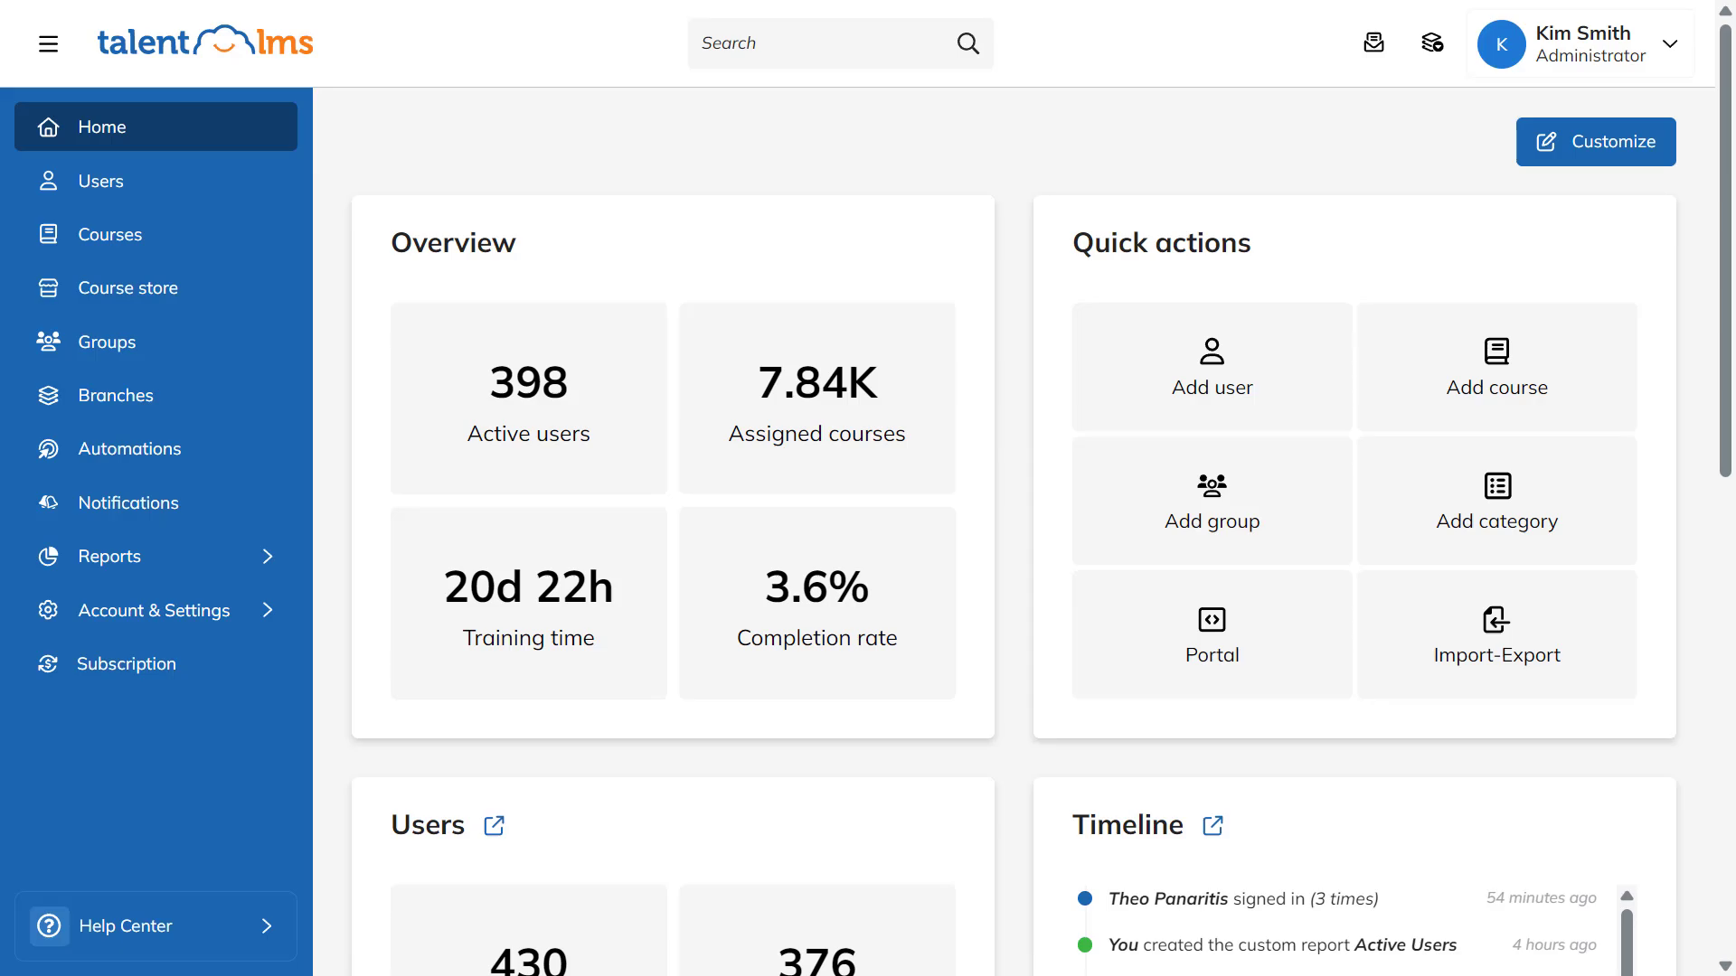
Show the Identity section of the Portal settings with site name, description and domain
left_click(155, 610)
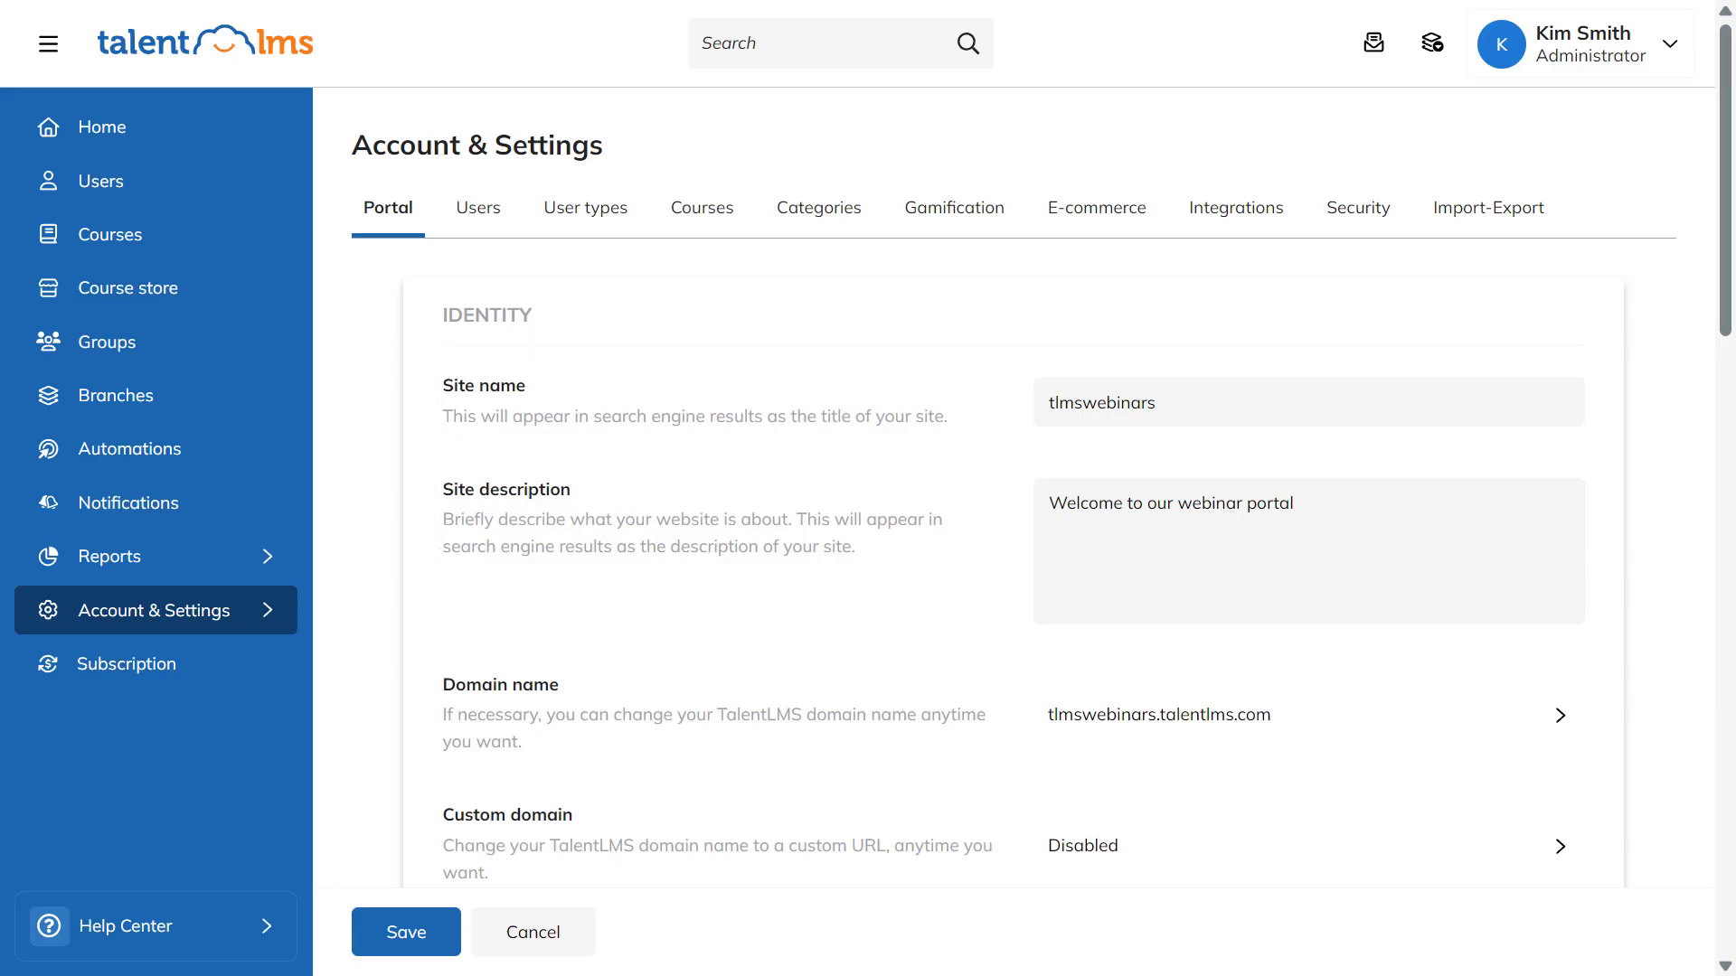
scroll("down", 3)
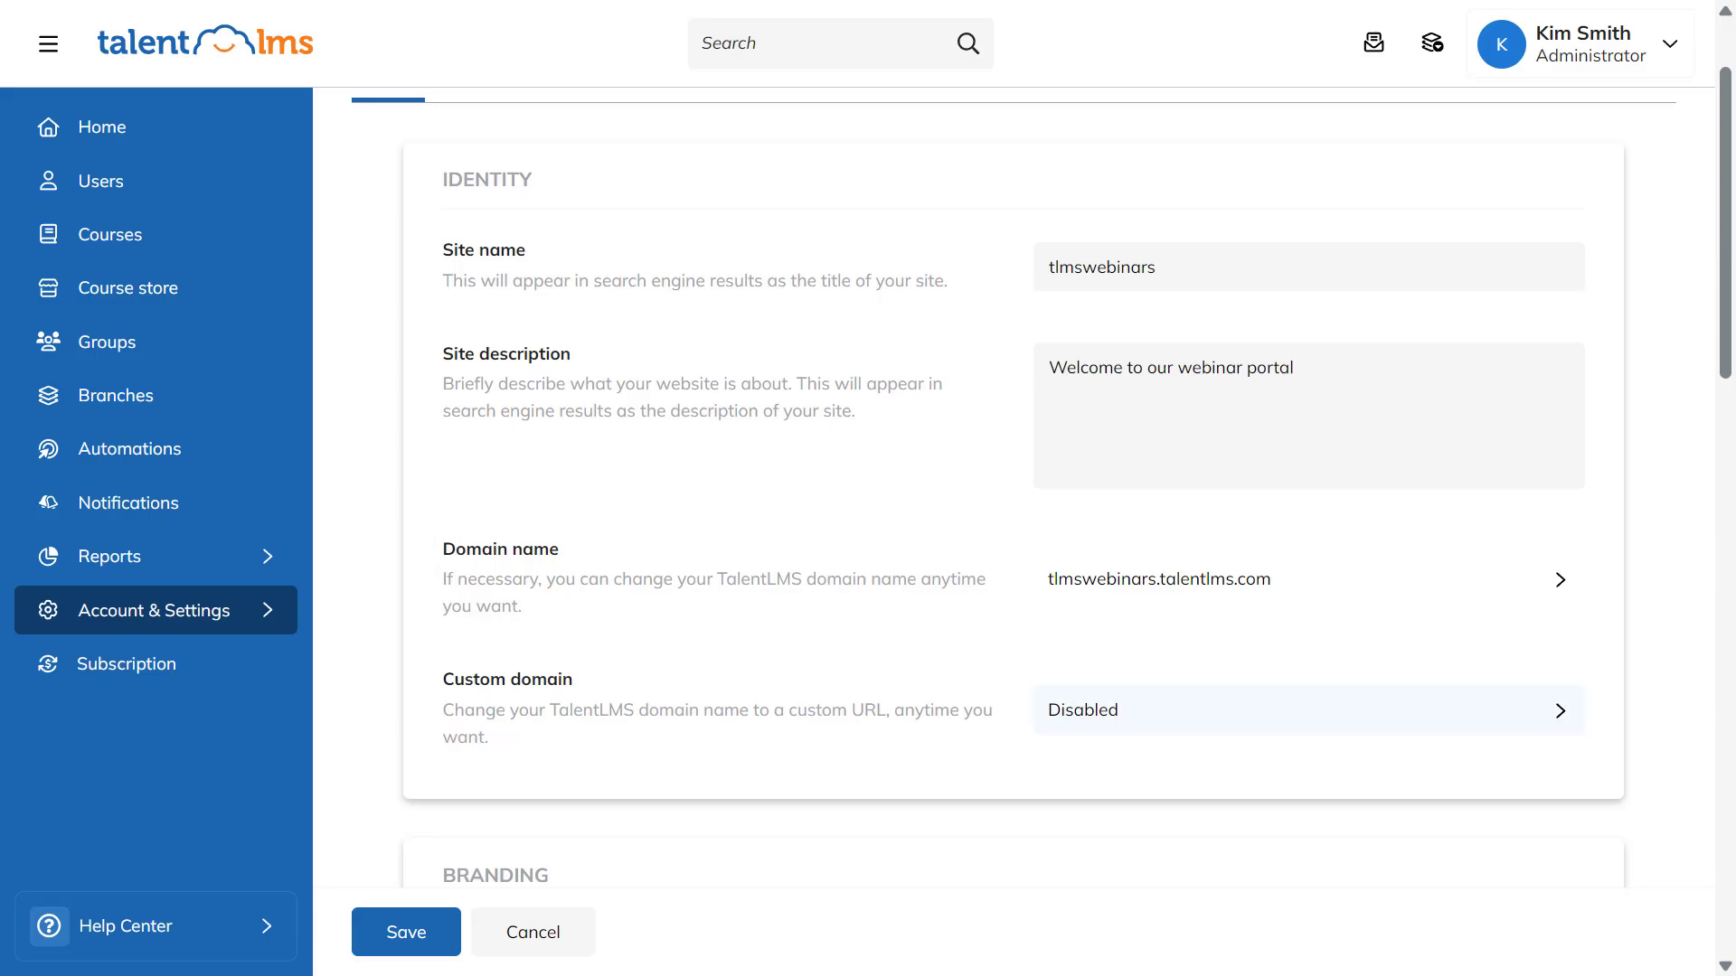
Reach the Customize theme gallery under Branding, where Fun blue is active
left_click(1305, 709)
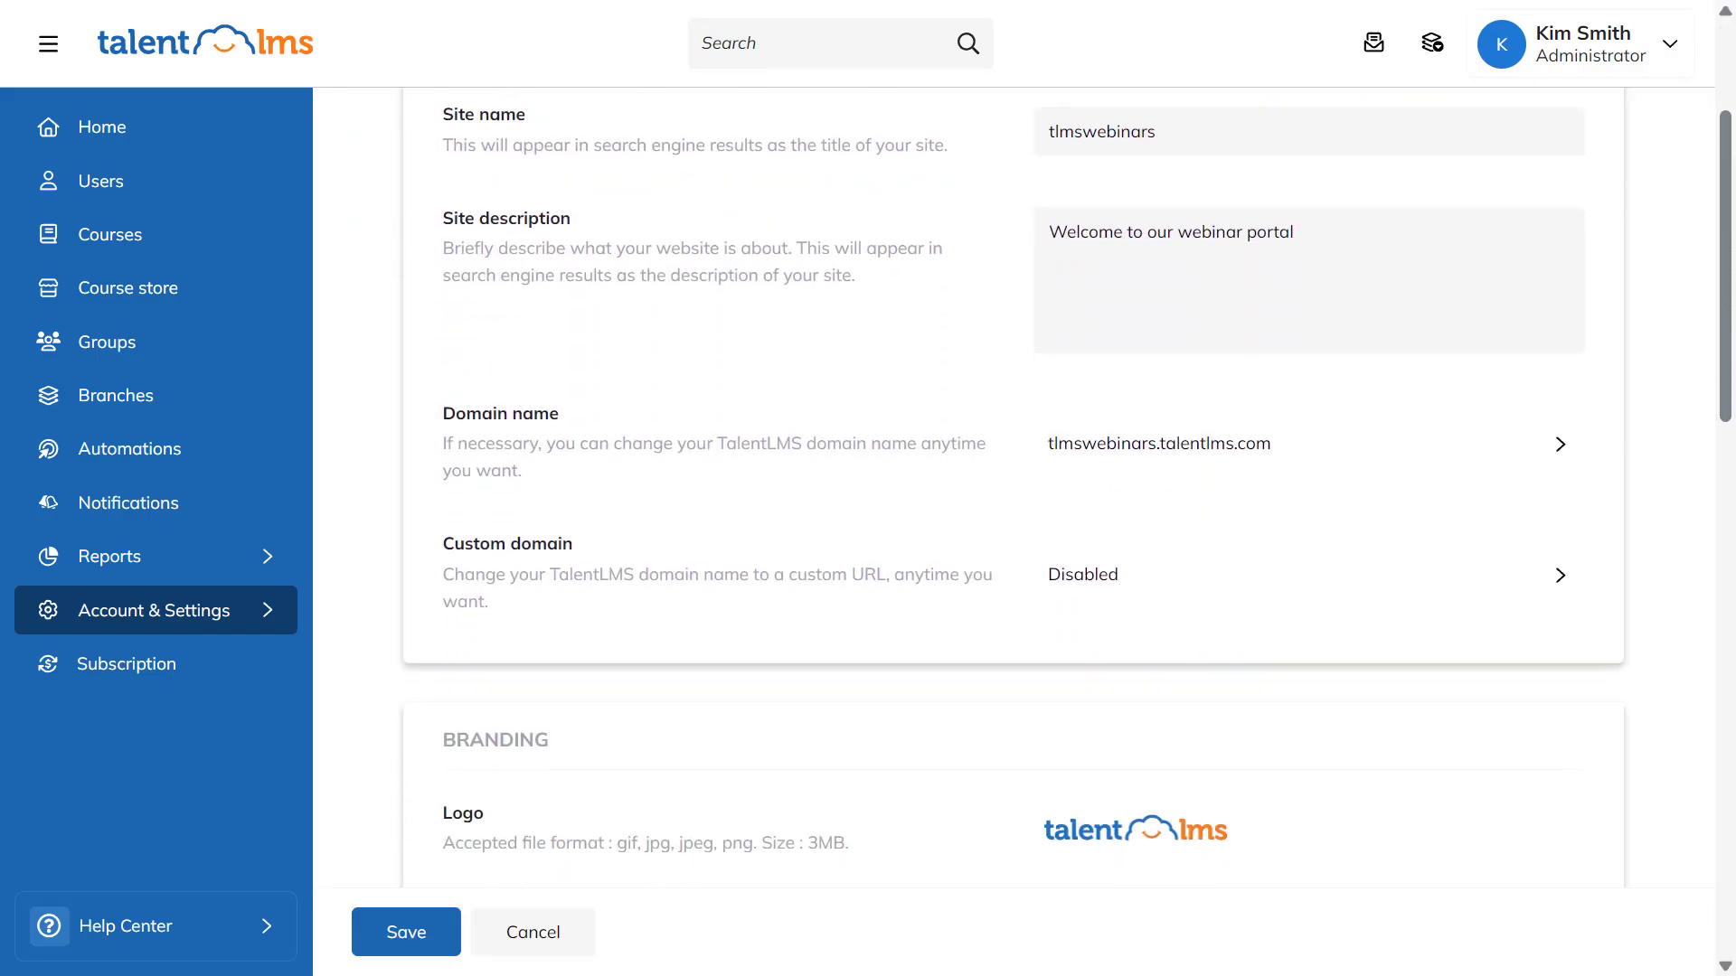
scroll("down", 3)
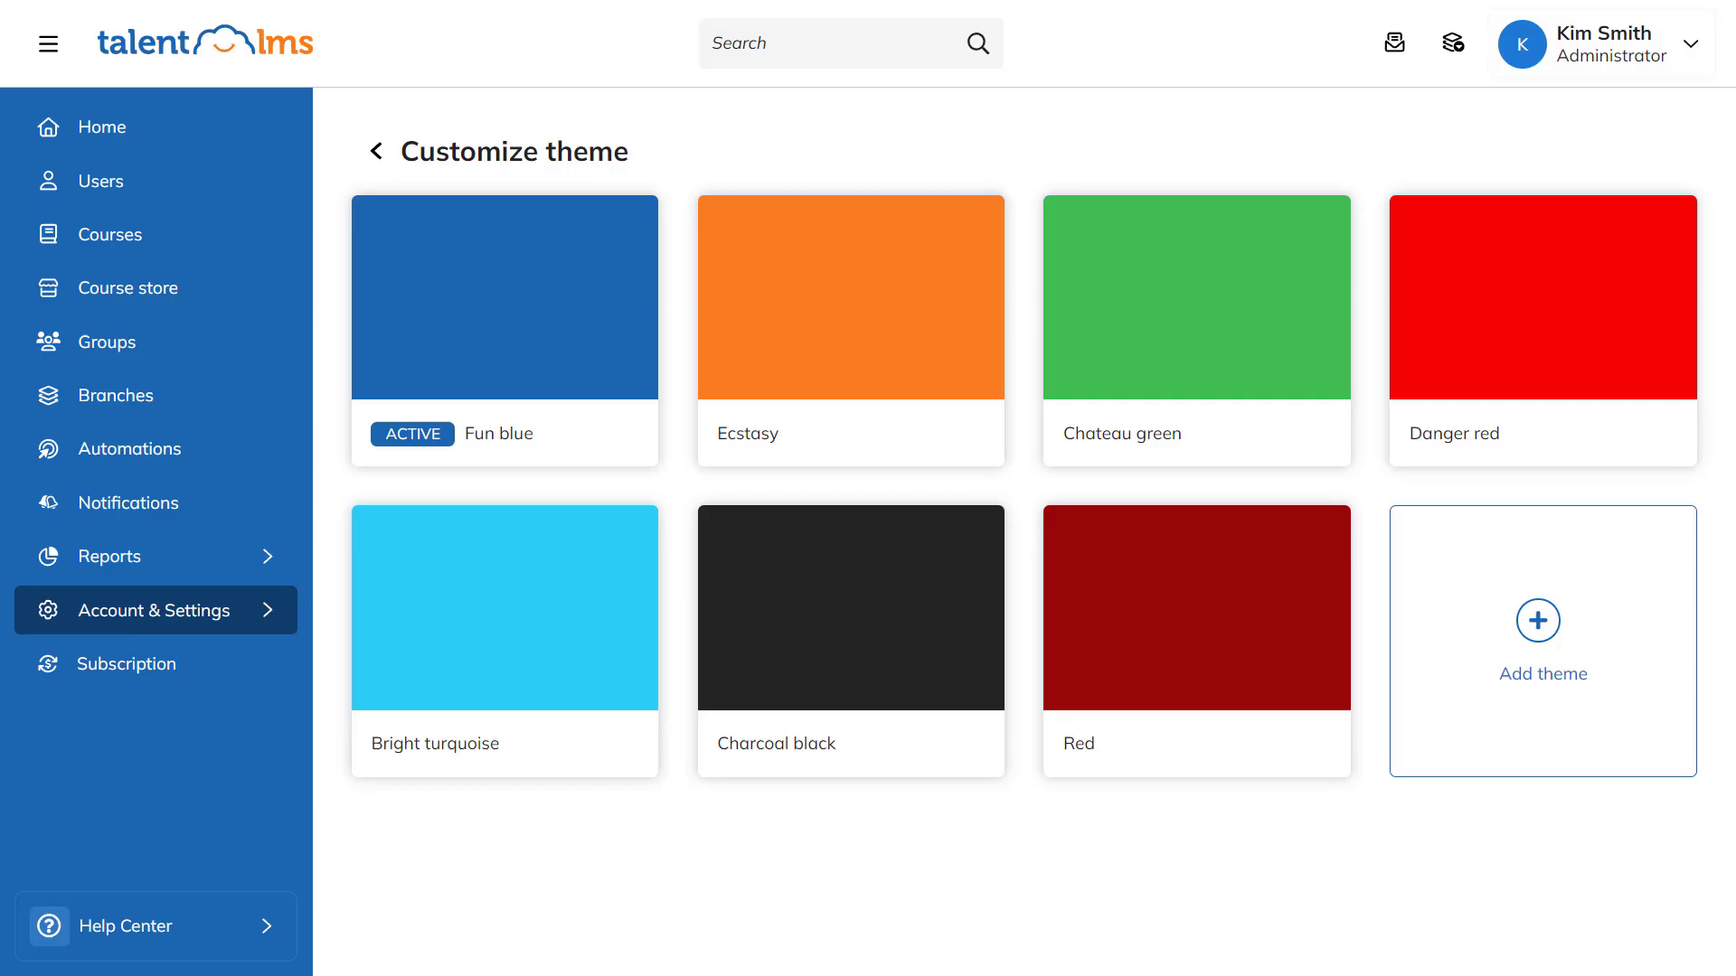
Review the Add theme colour picker, then load the homepage builder with the Welcome banner
left_click(1539, 642)
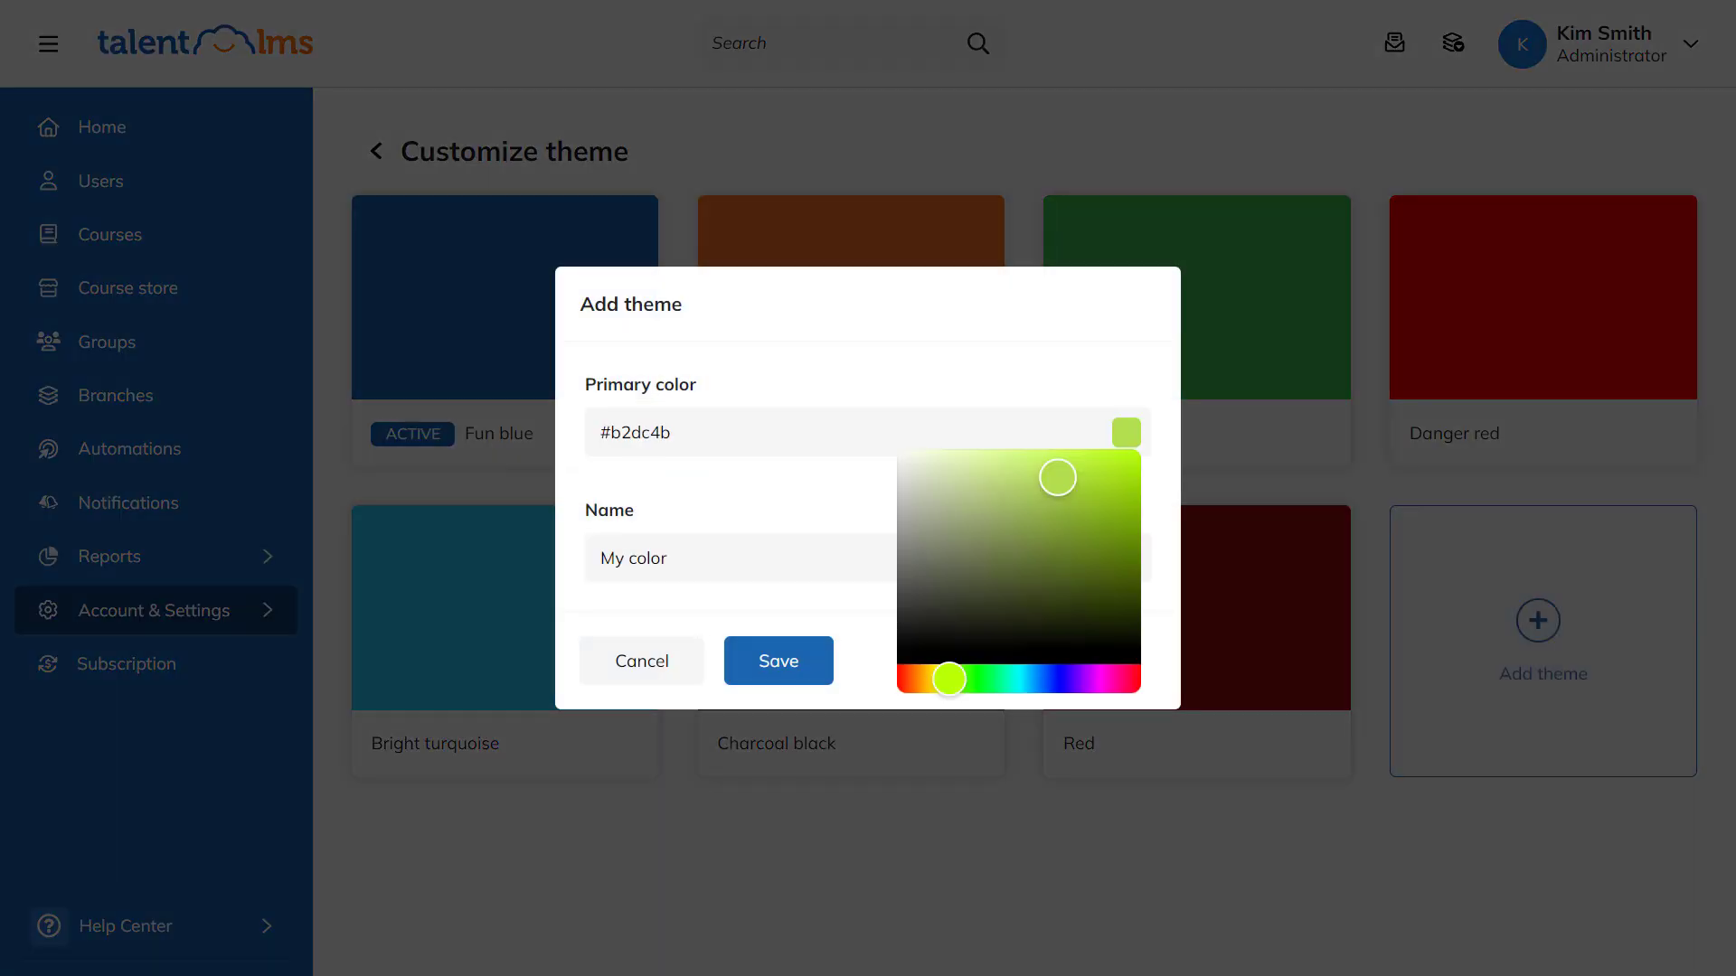
left_click(777, 660)
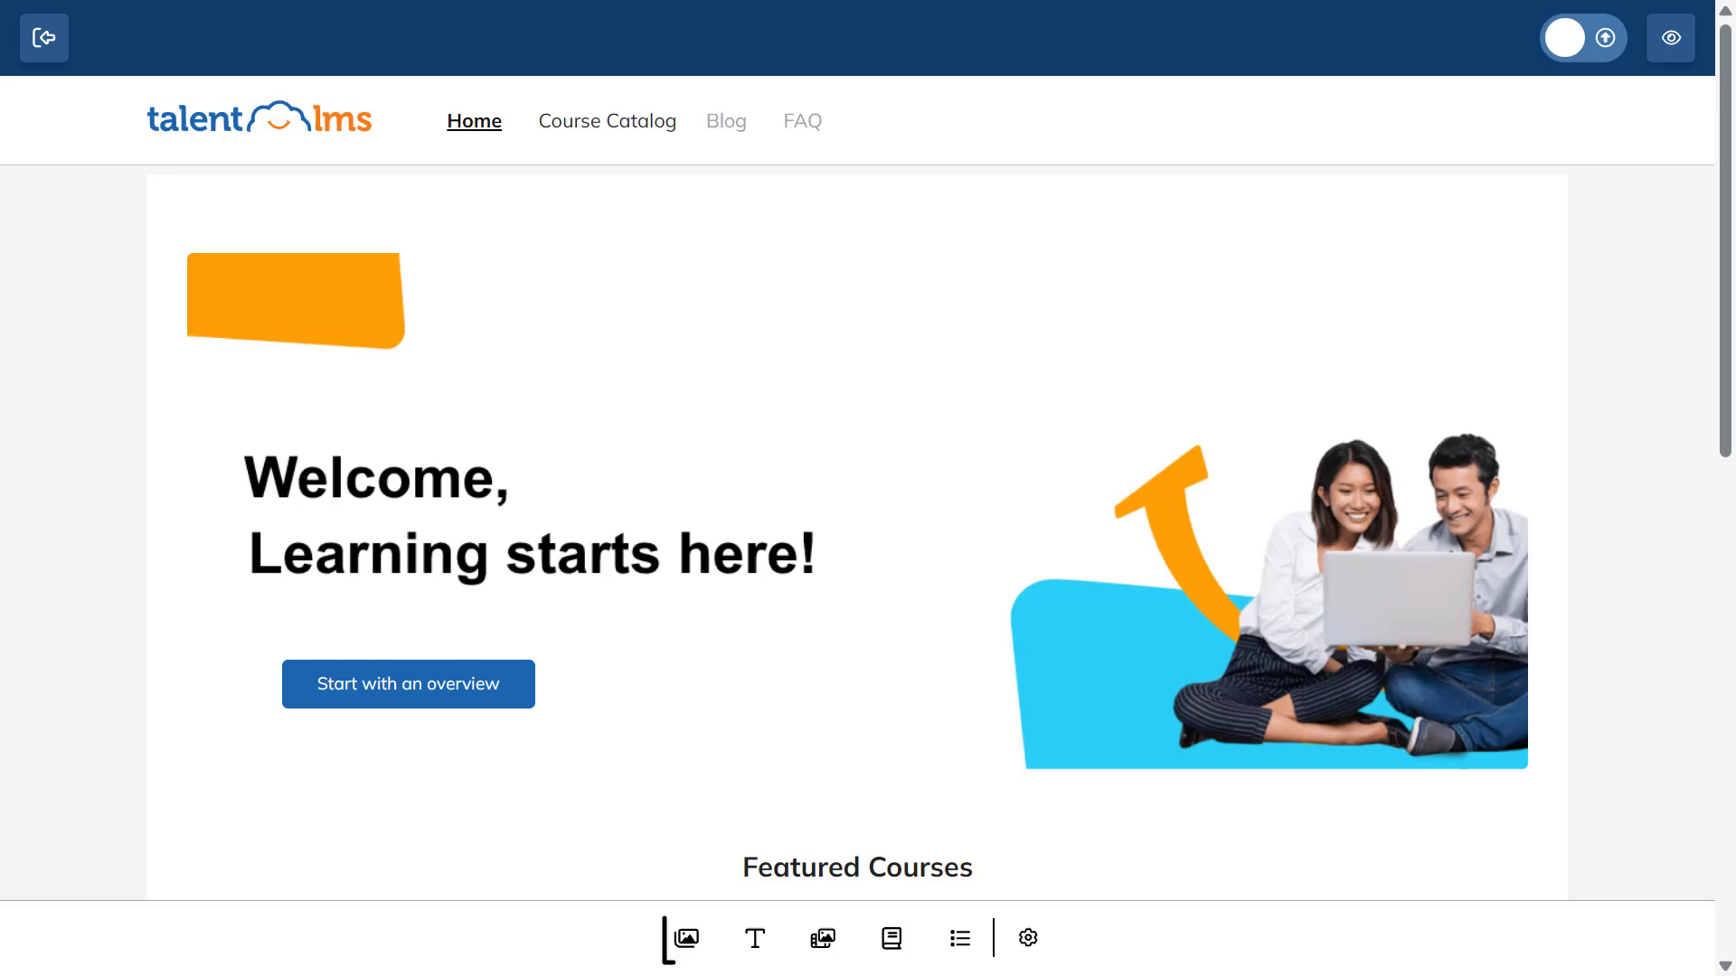
left_click(824, 938)
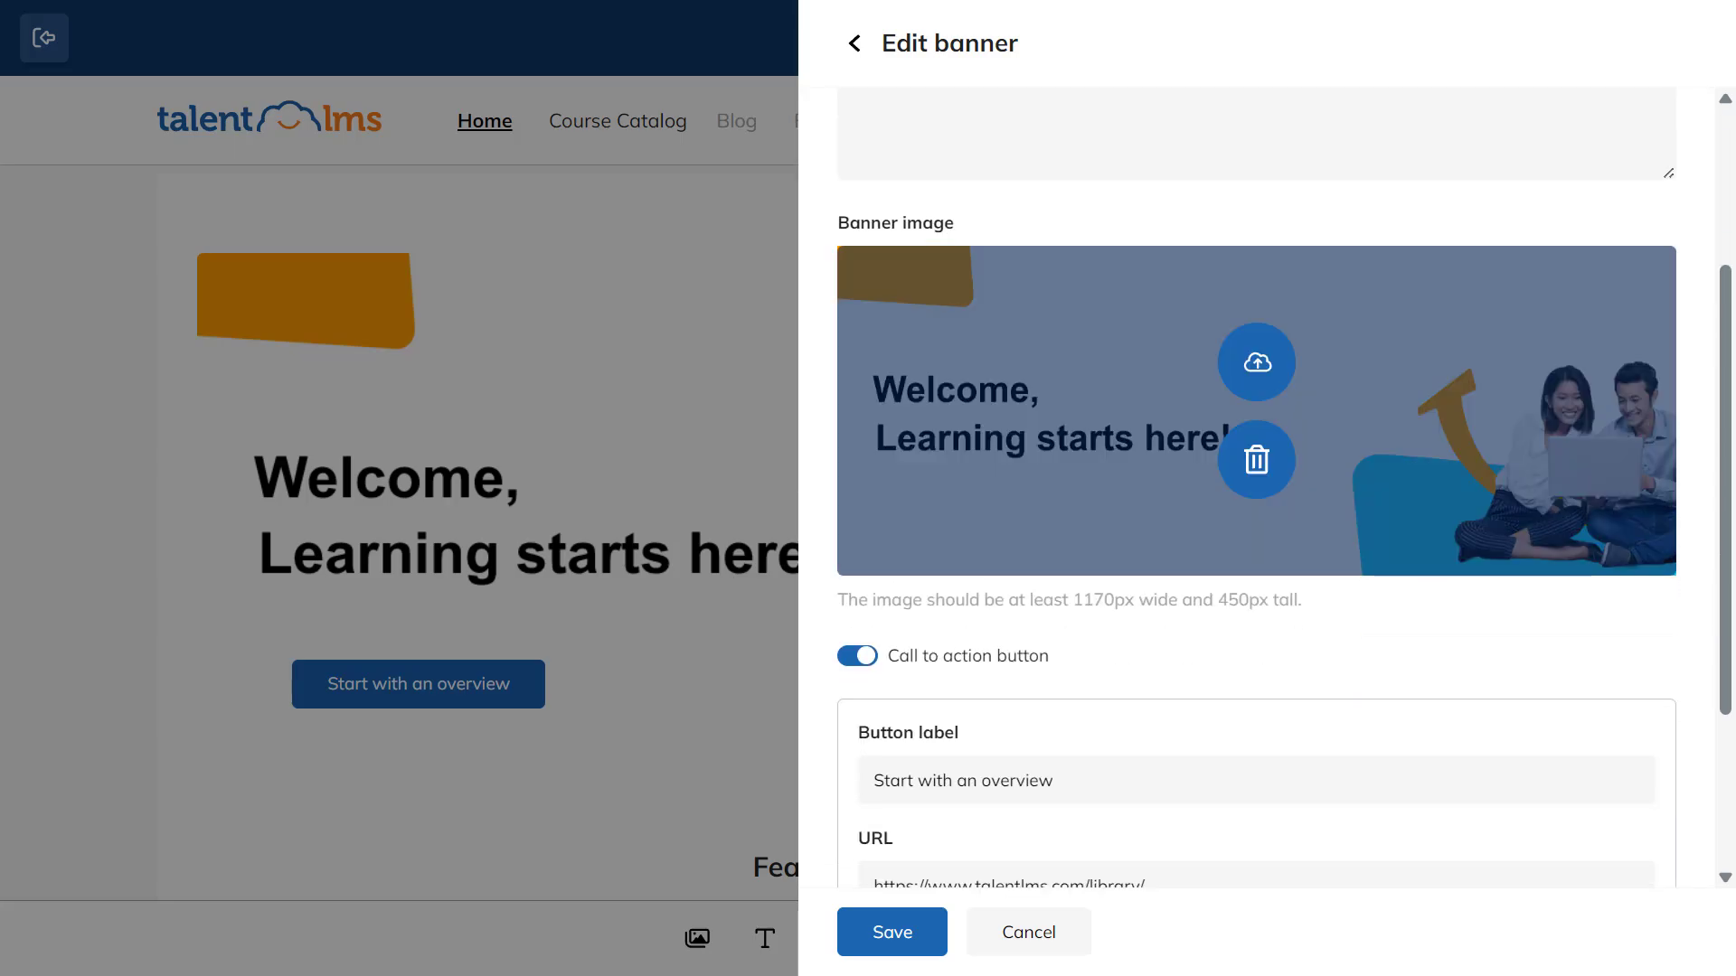
scroll("down", 3)
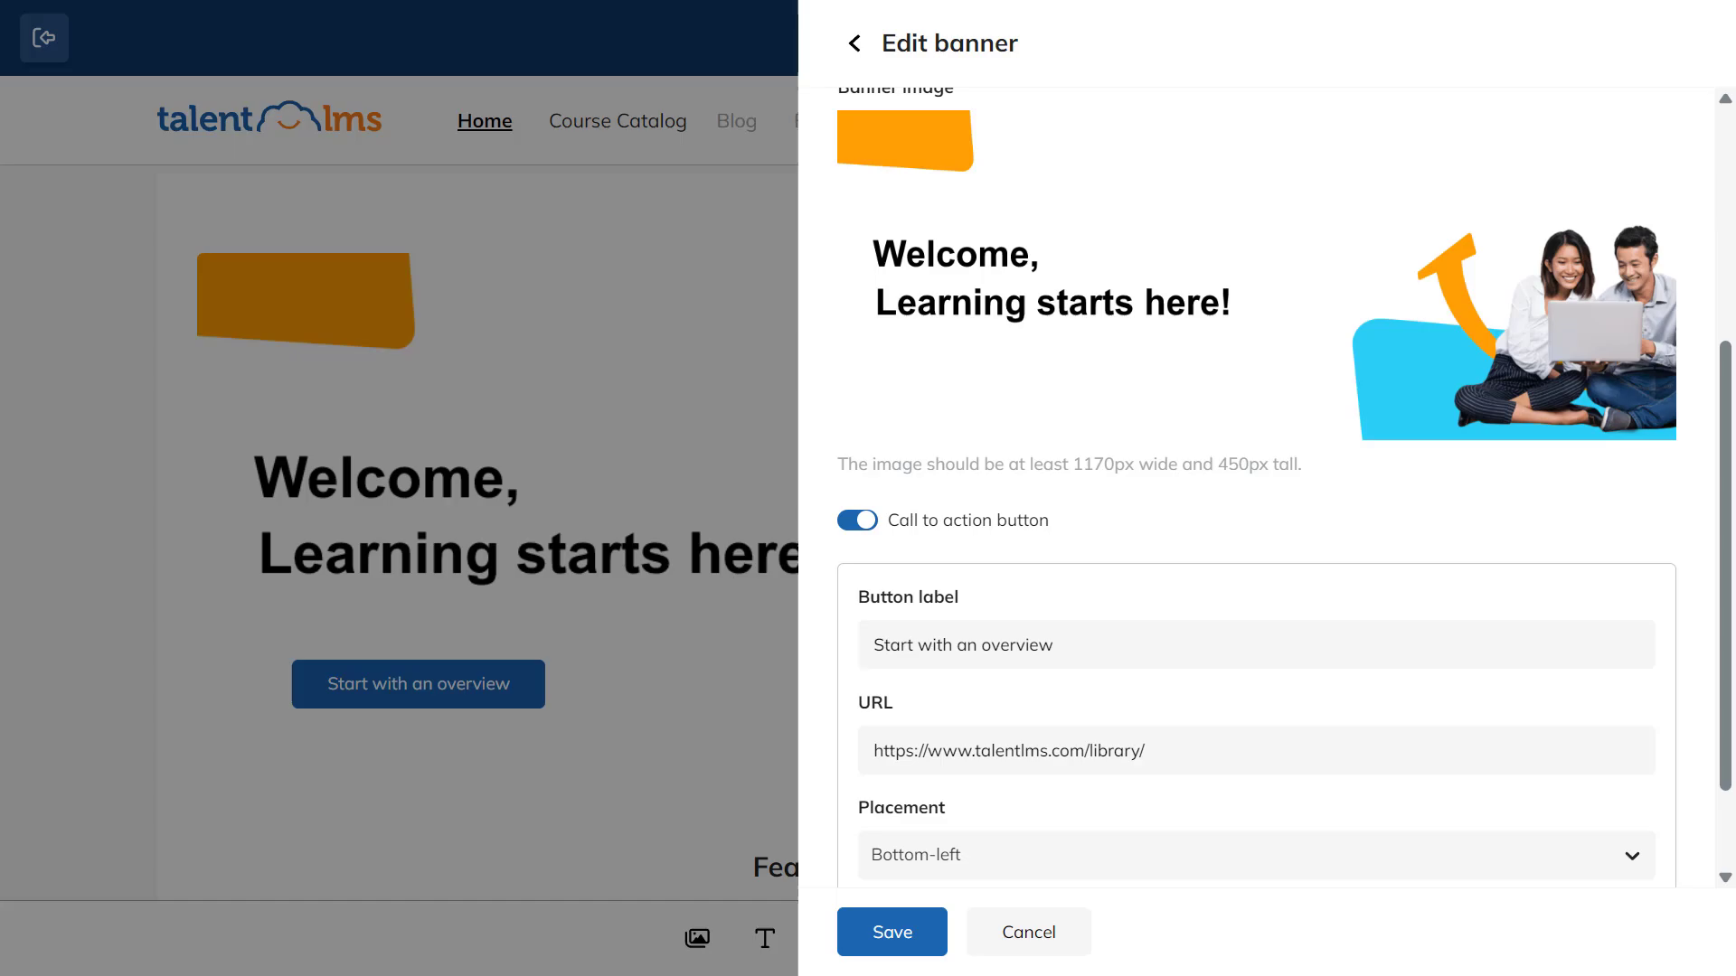
scroll("down", 3)
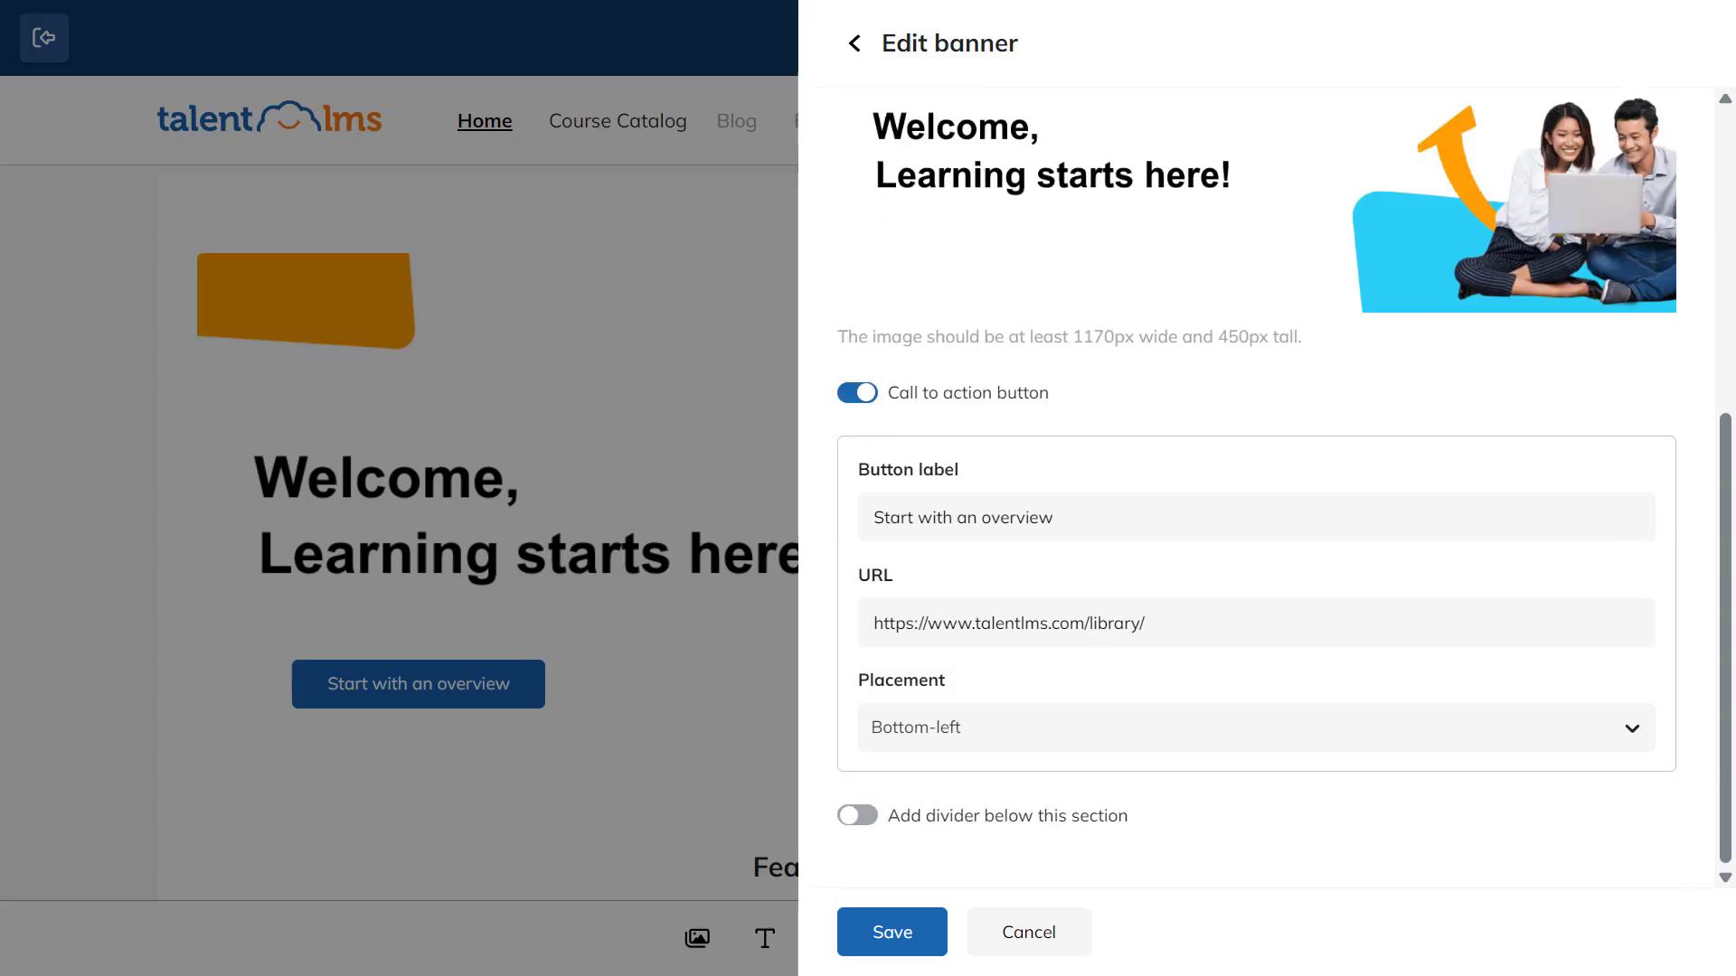
left_click(891, 931)
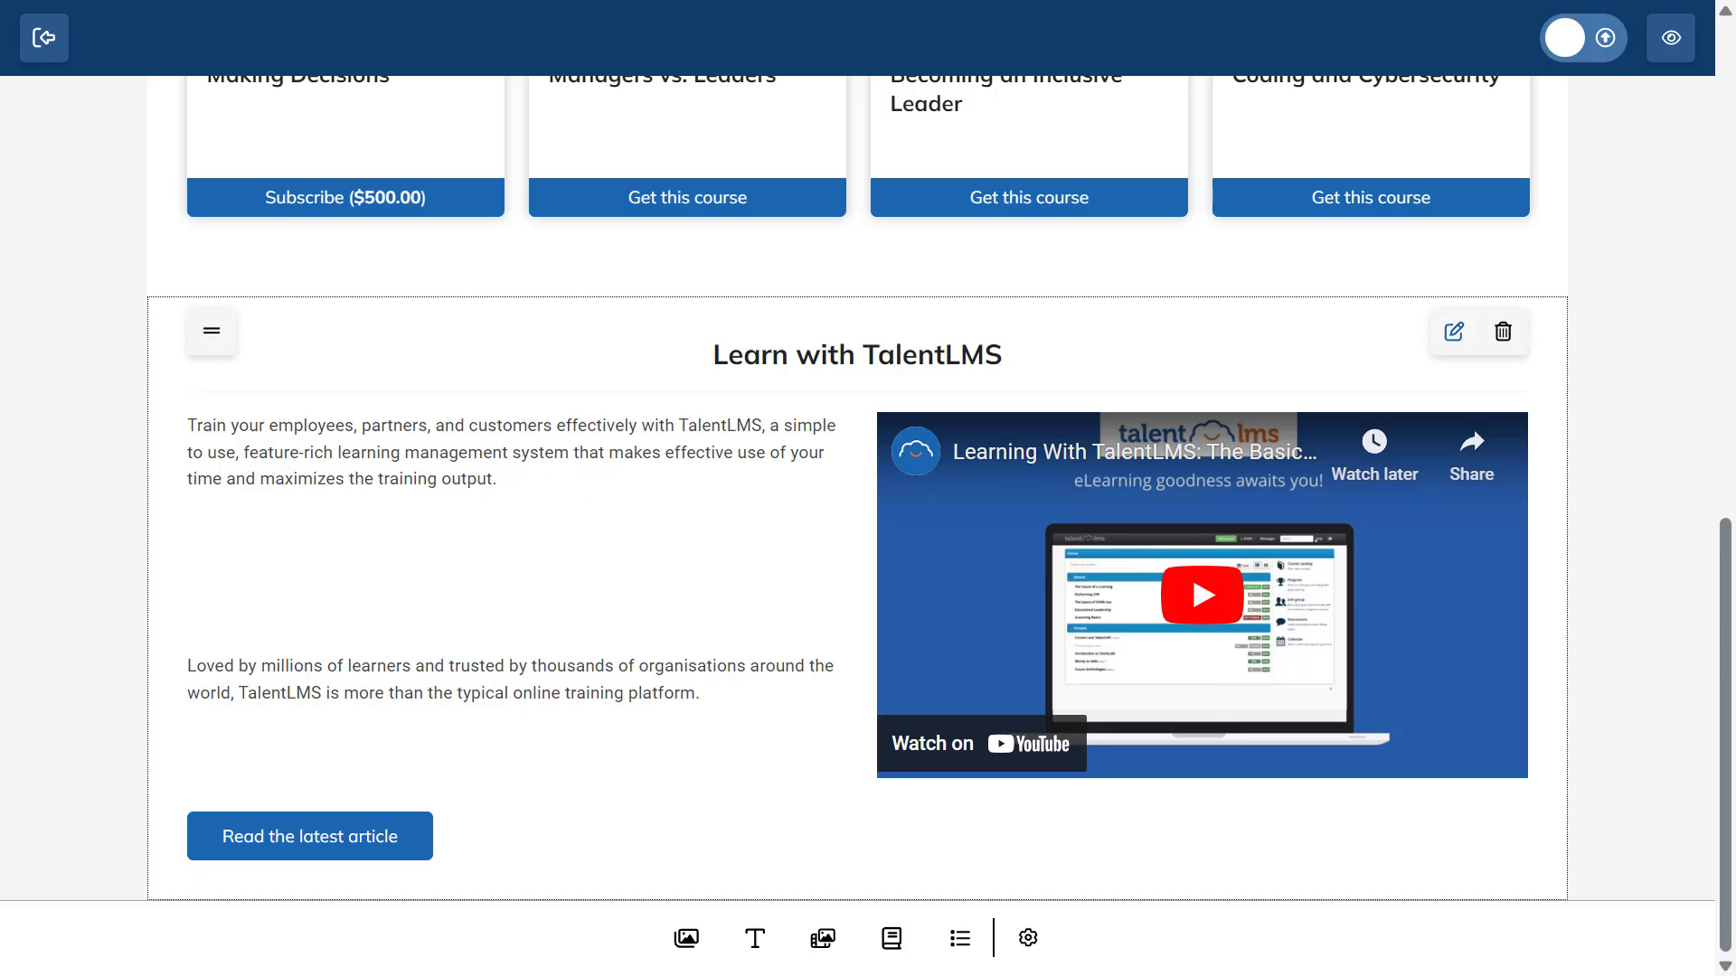
left_click(1452, 331)
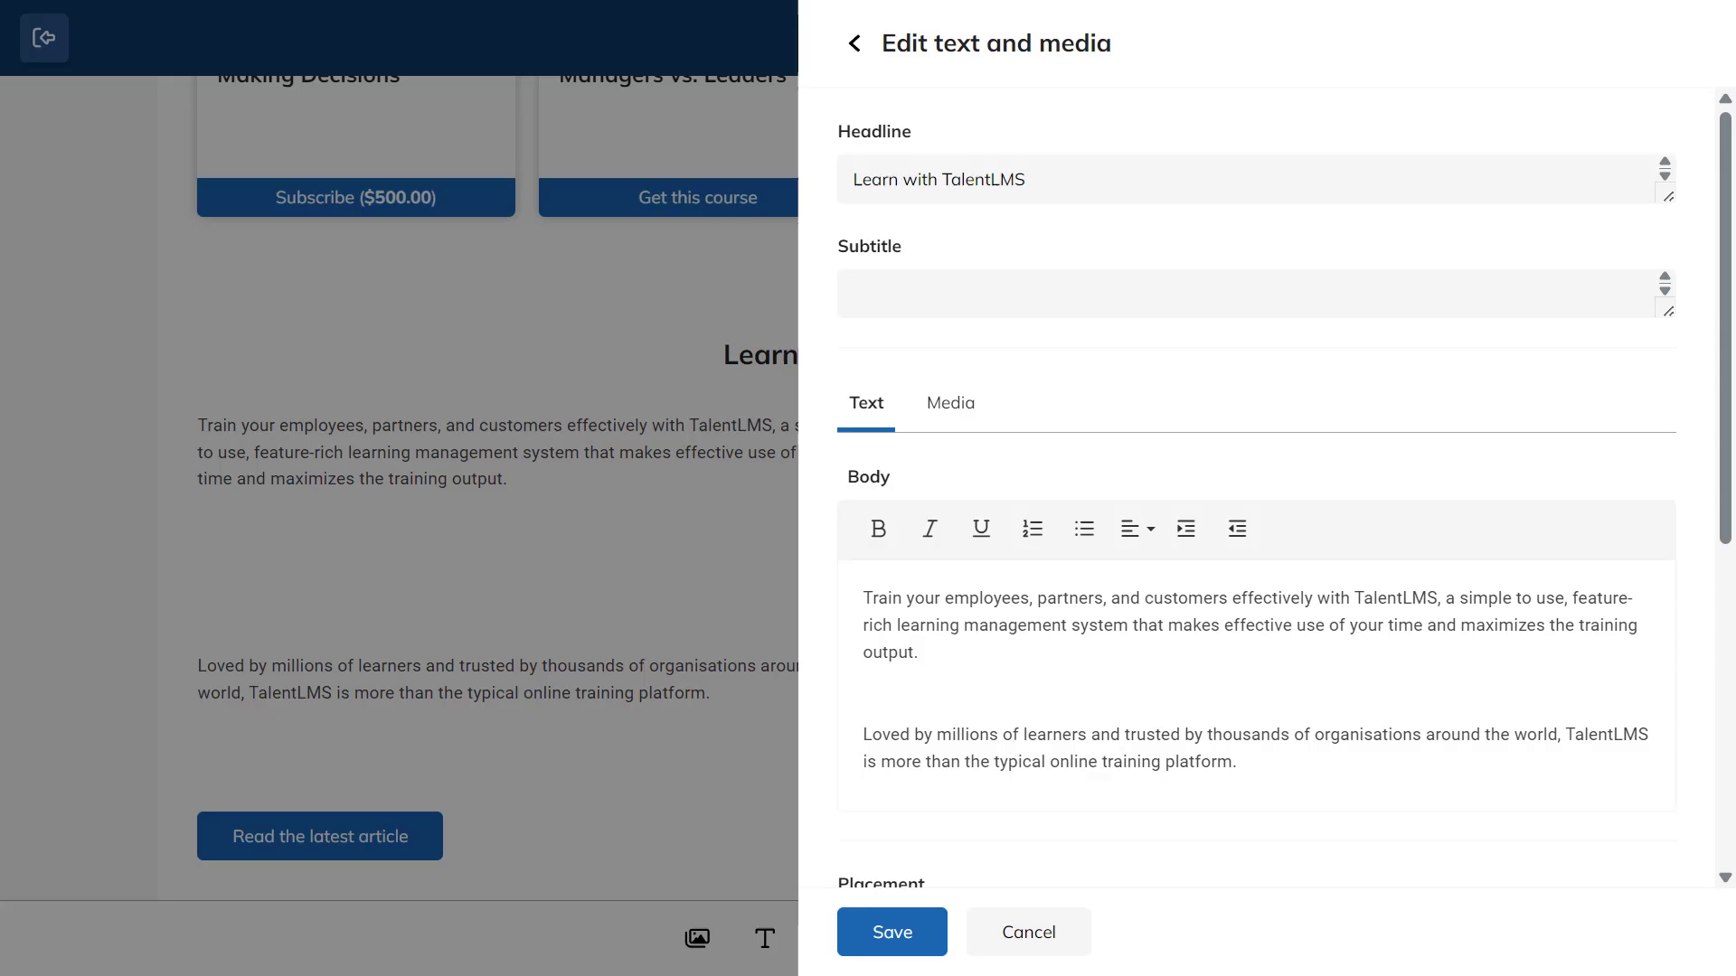
left_click(949, 401)
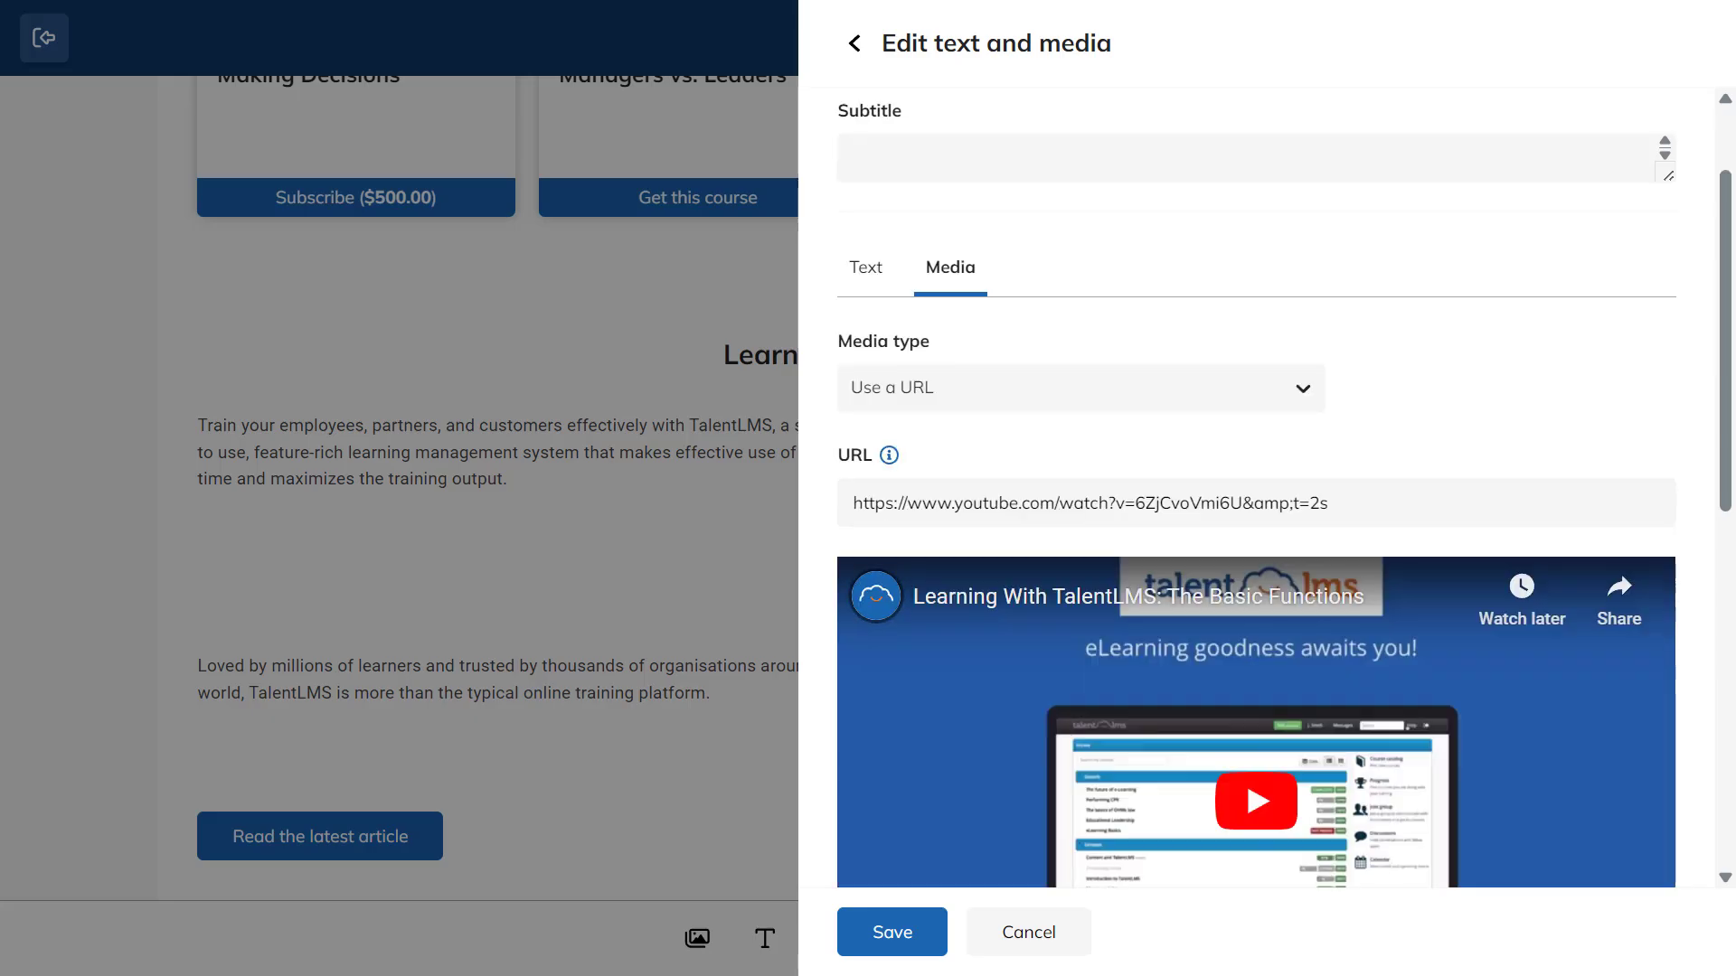
left_click(1078, 387)
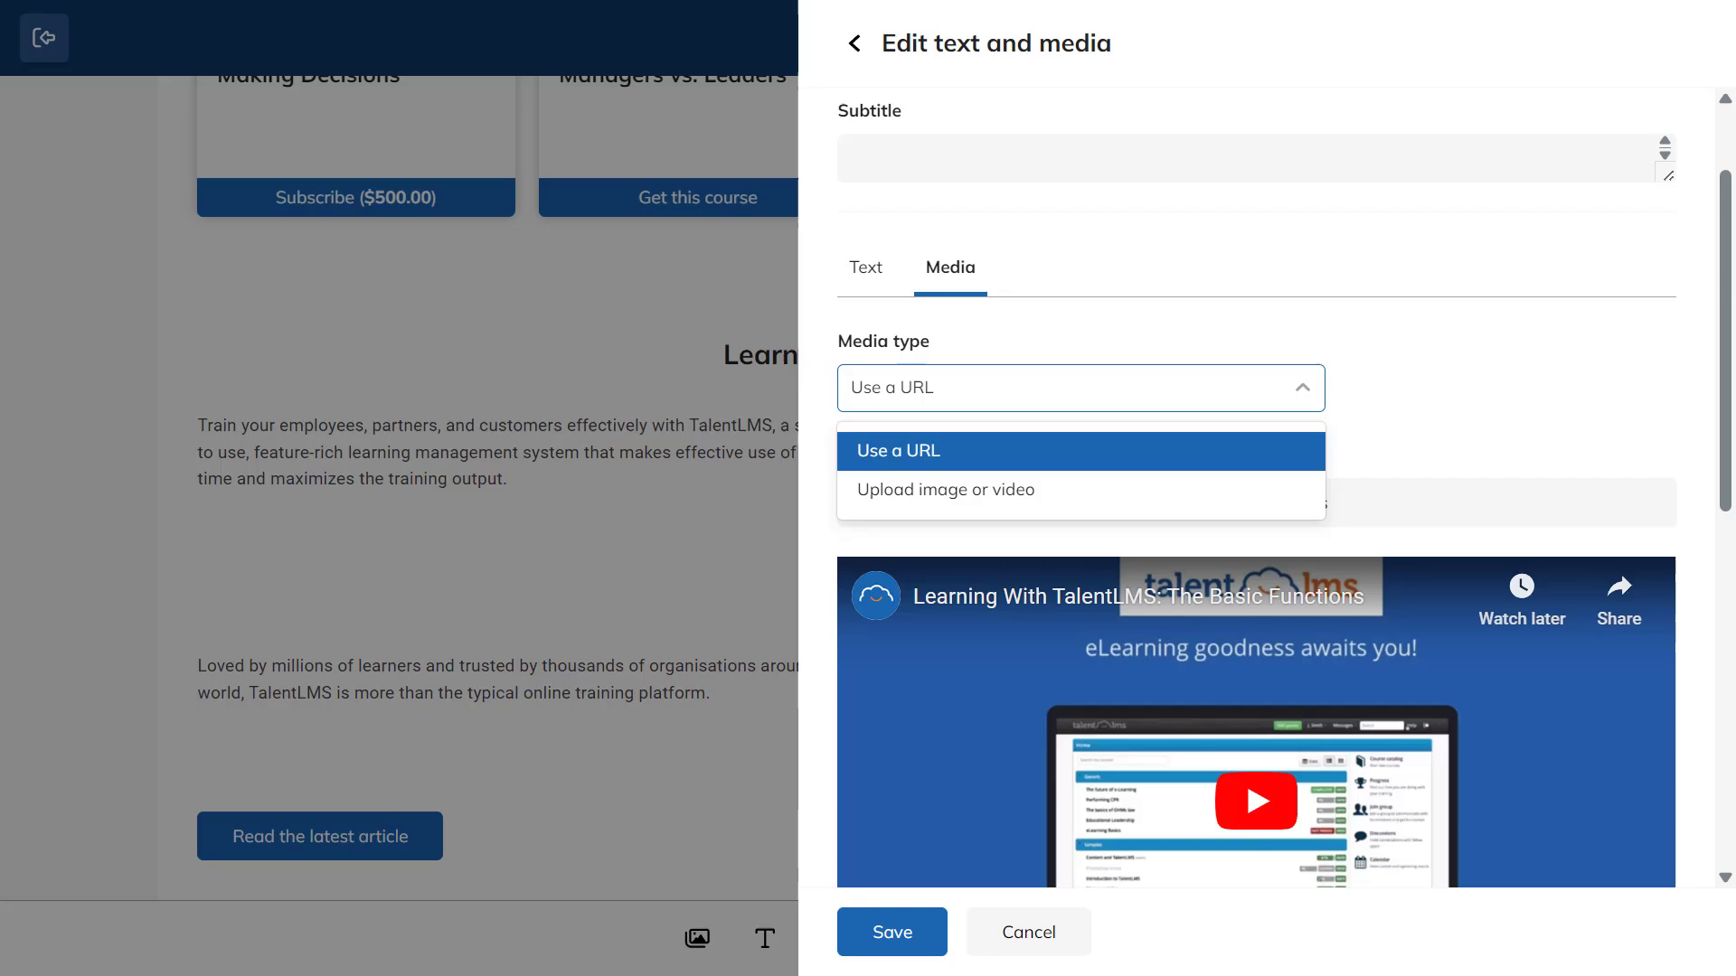
left_click(897, 450)
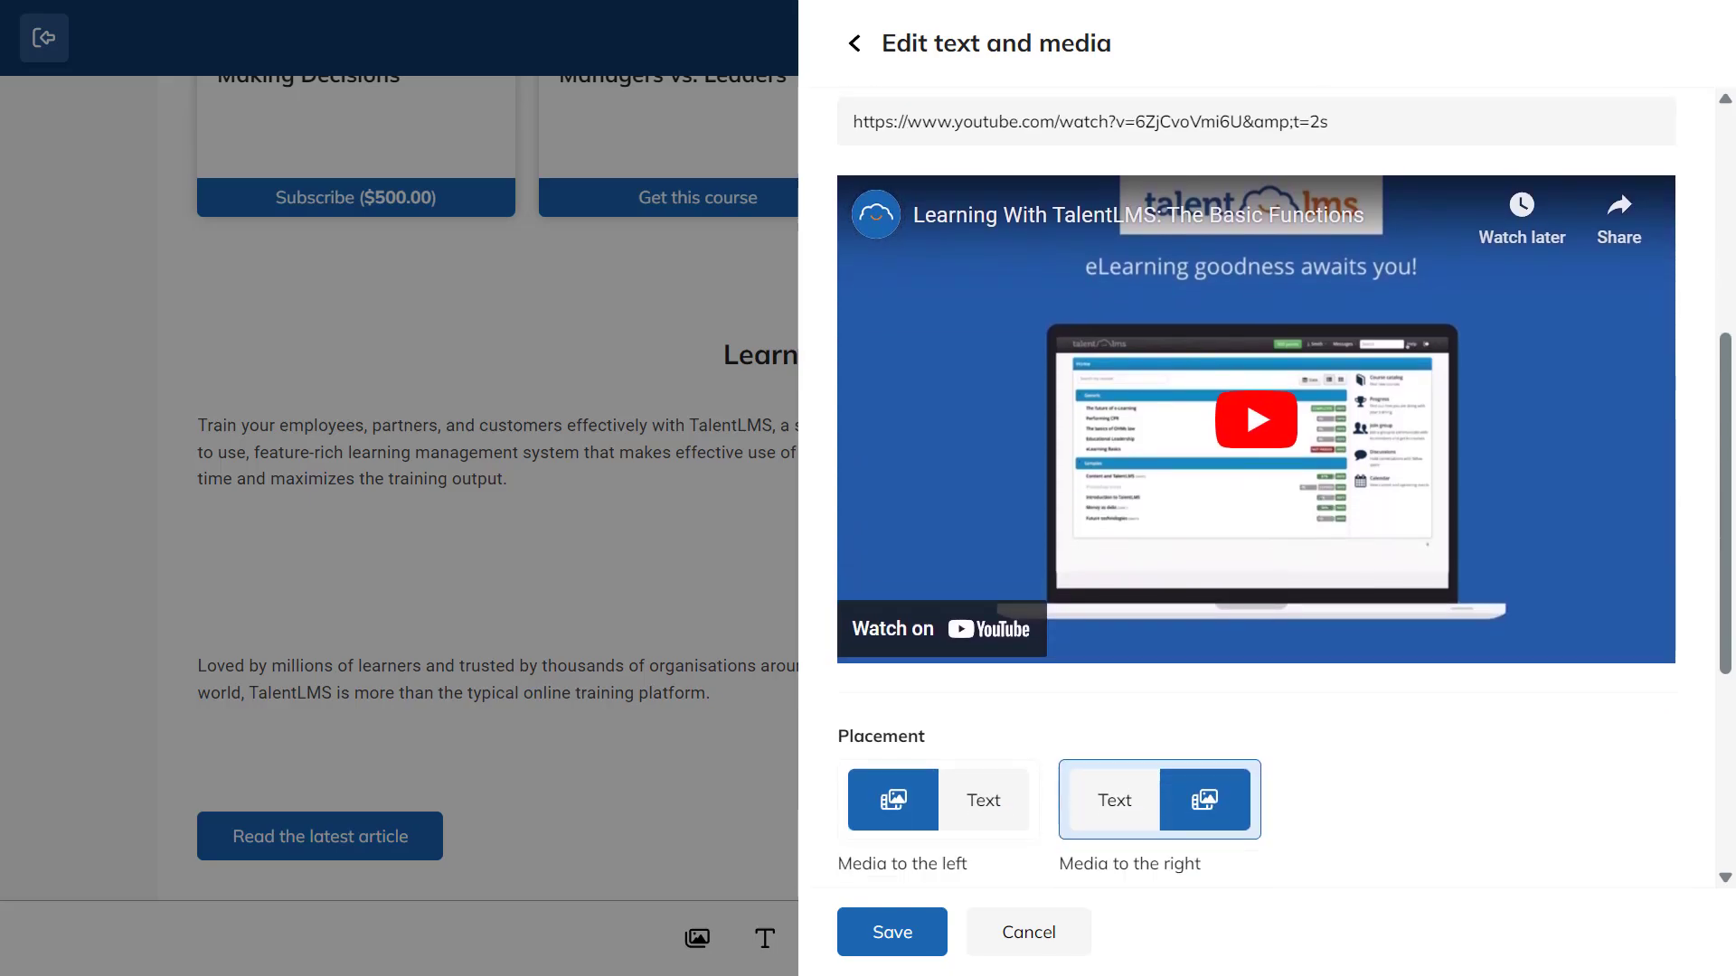
scroll("down", 3)
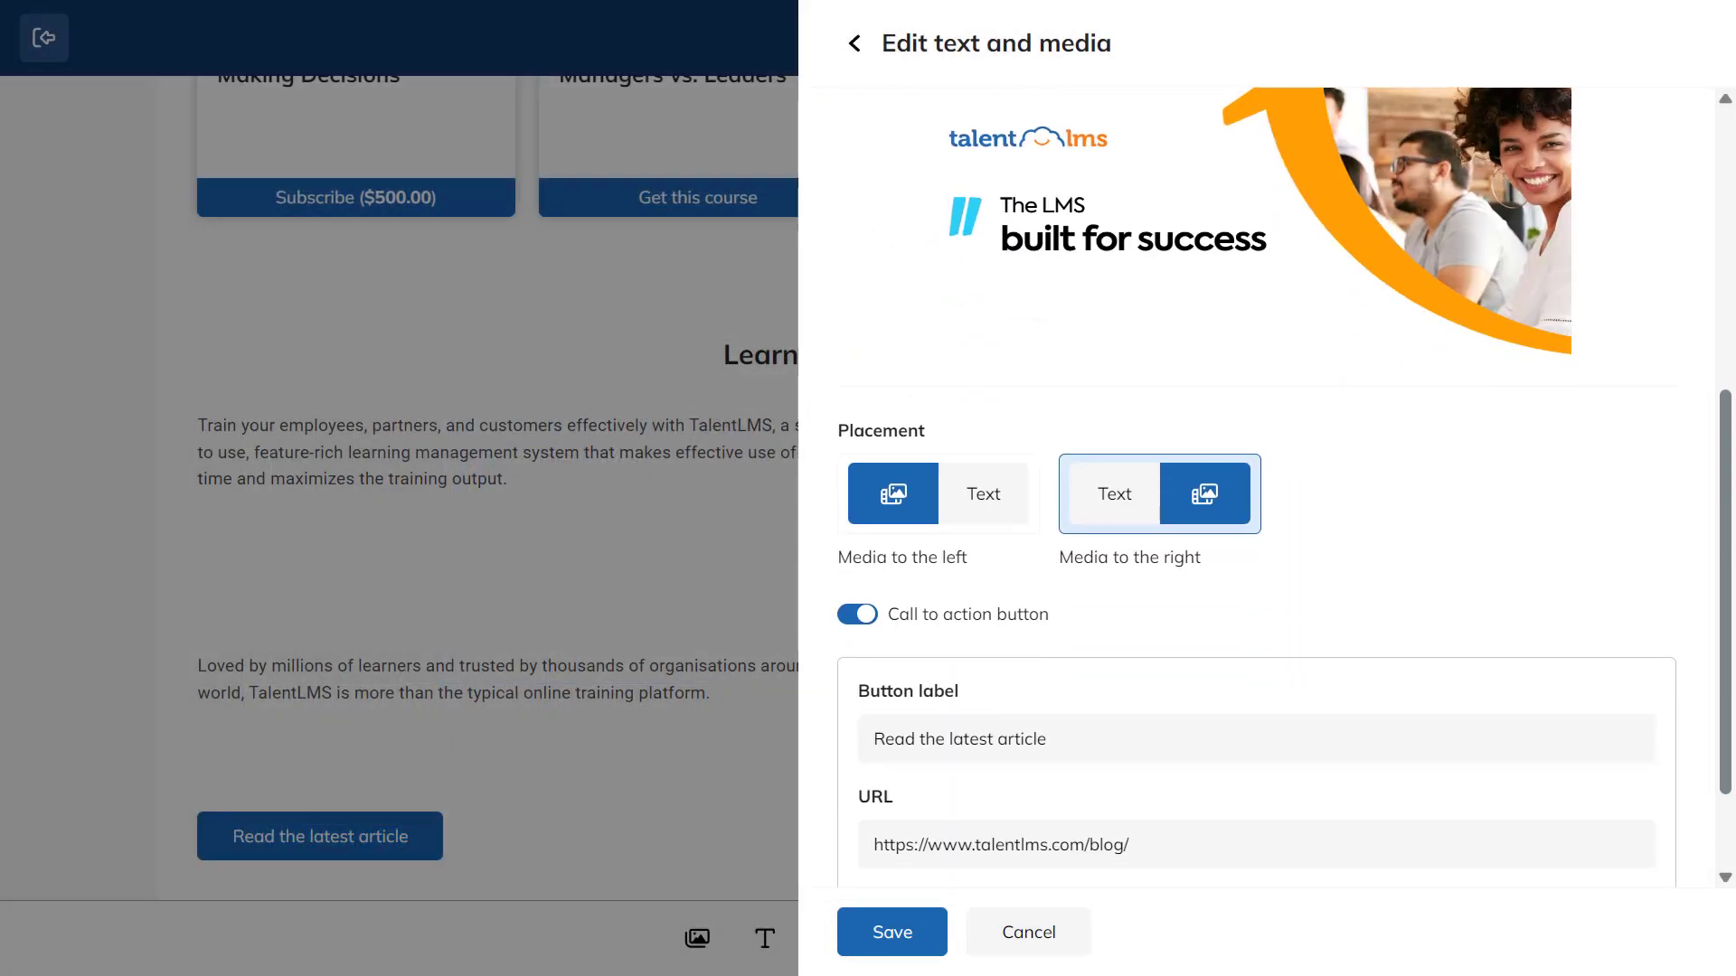
scroll("down", 3)
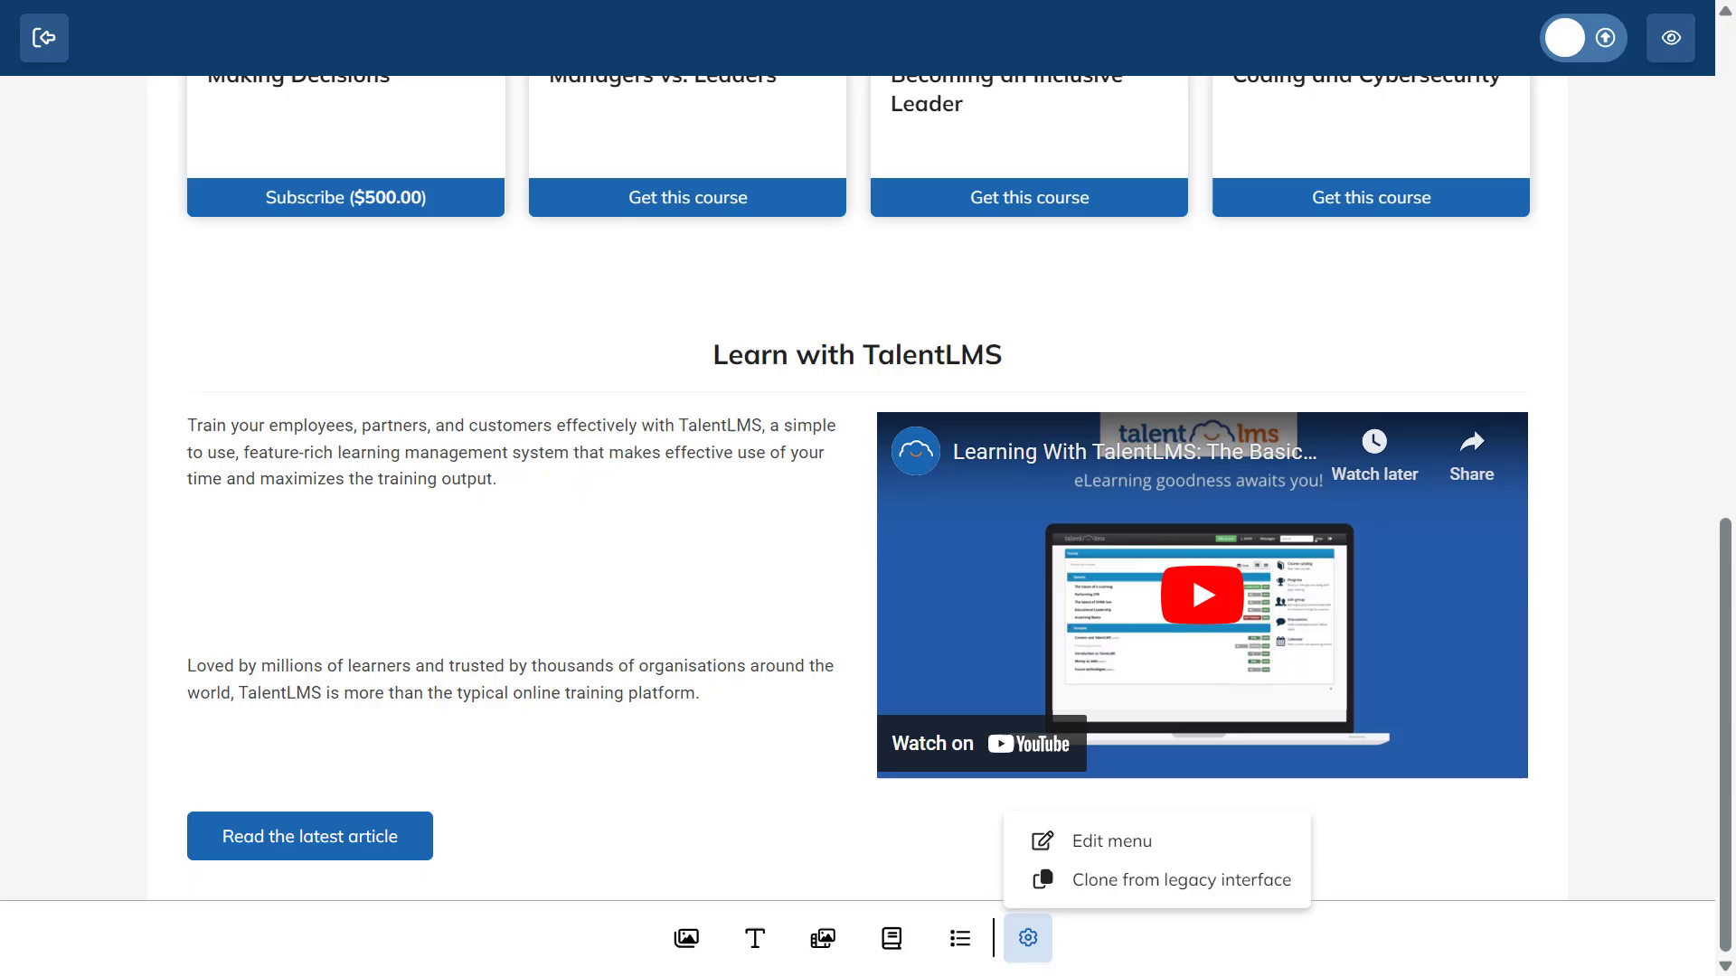
left_click(1108, 841)
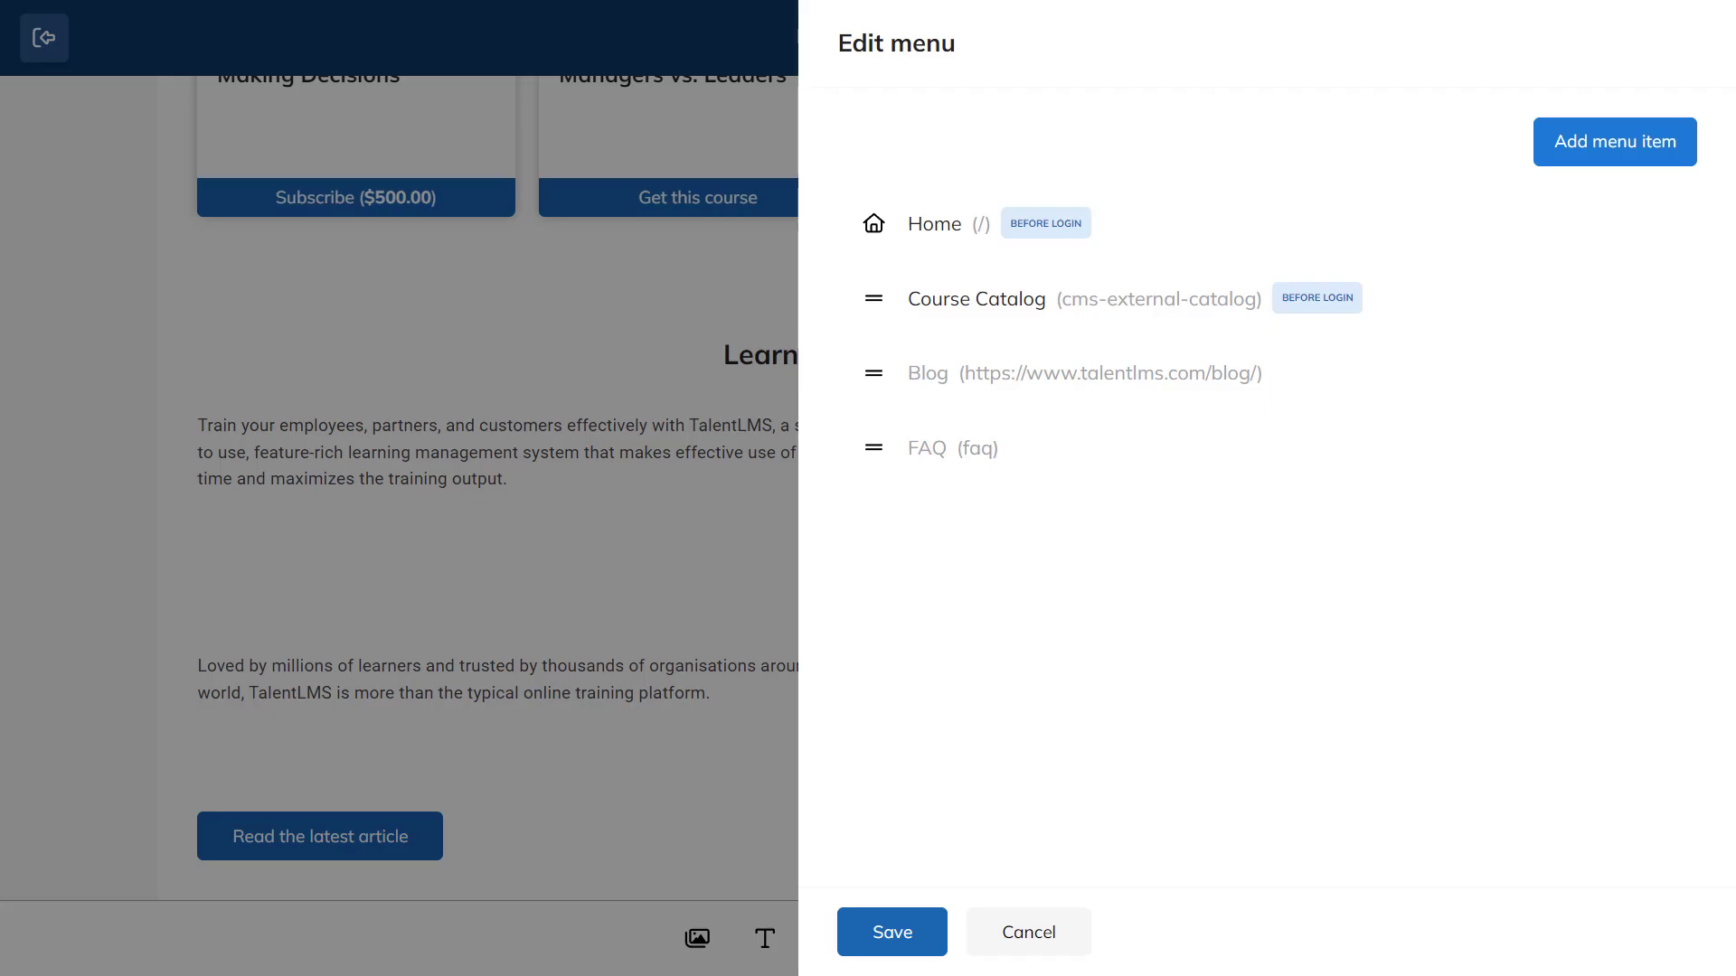
left_click(1613, 141)
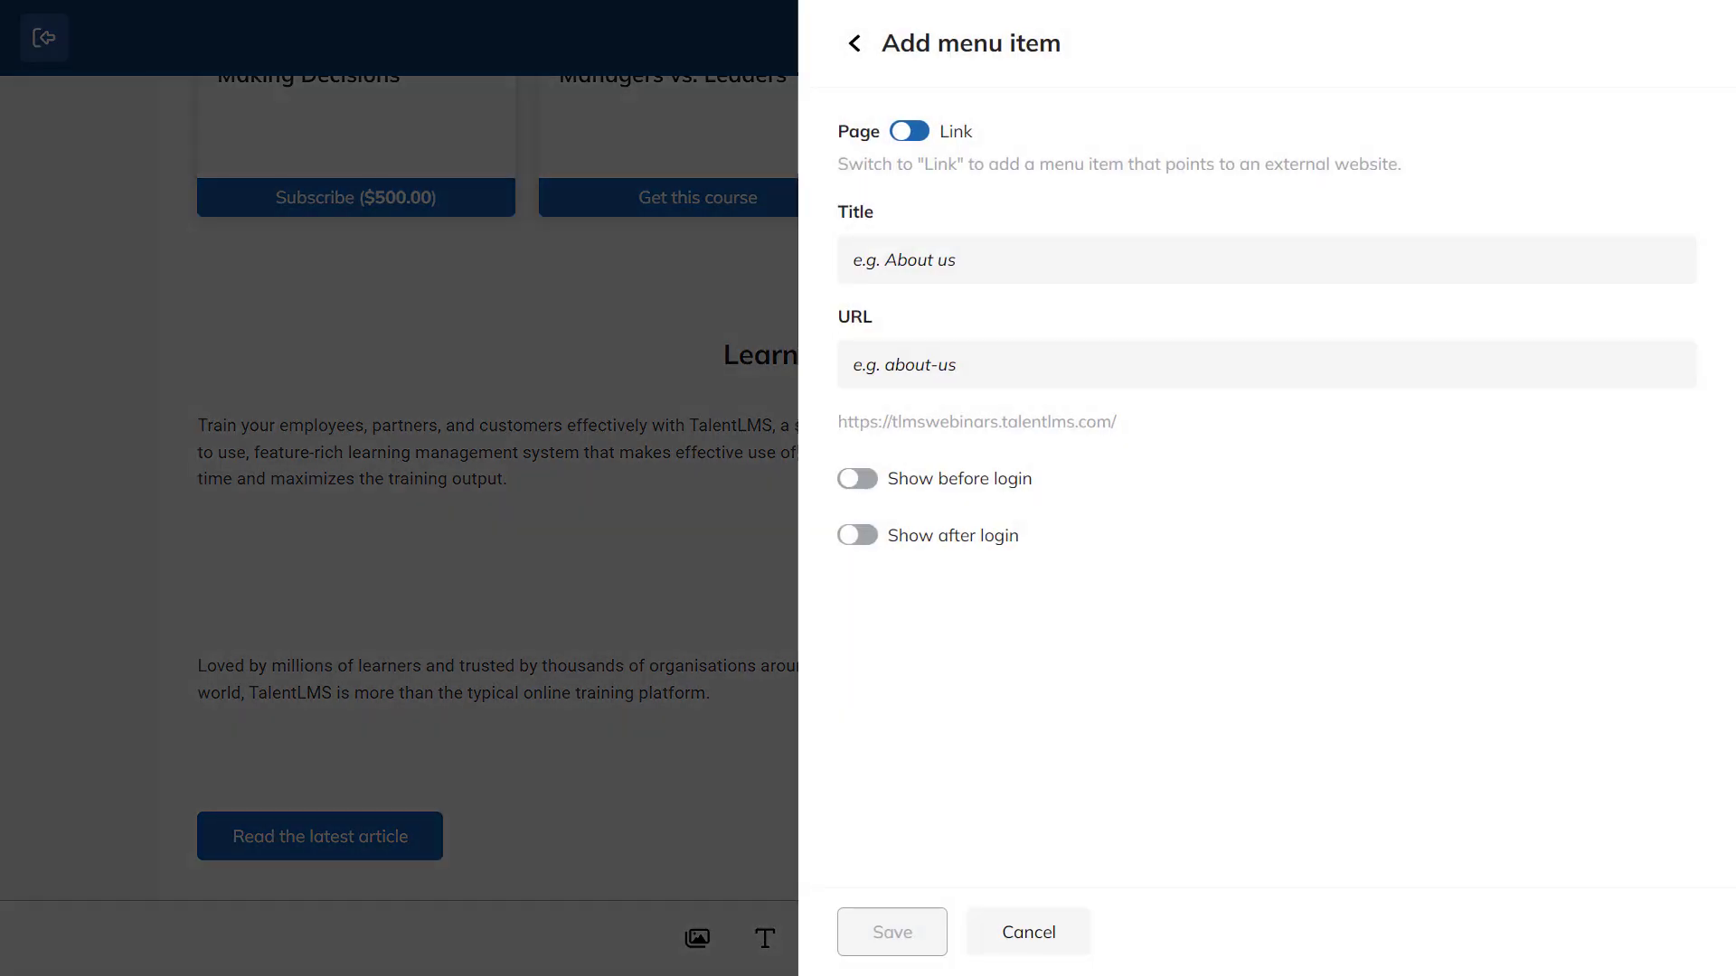
left_click(907, 131)
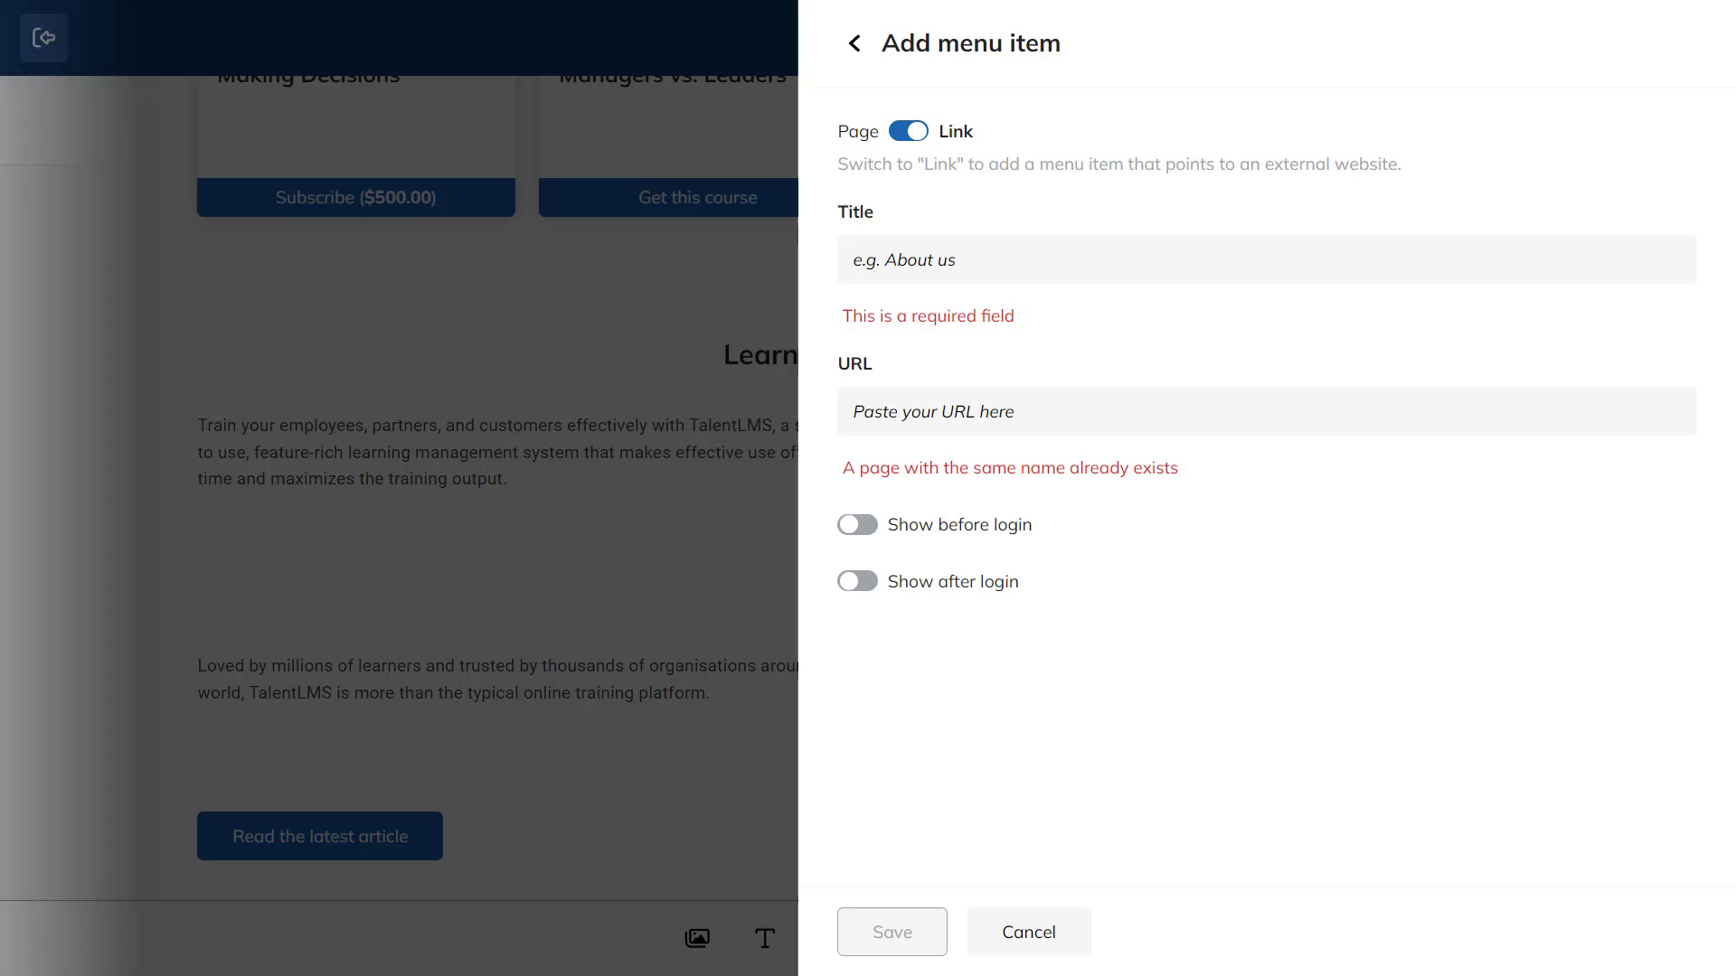
left_click(1025, 932)
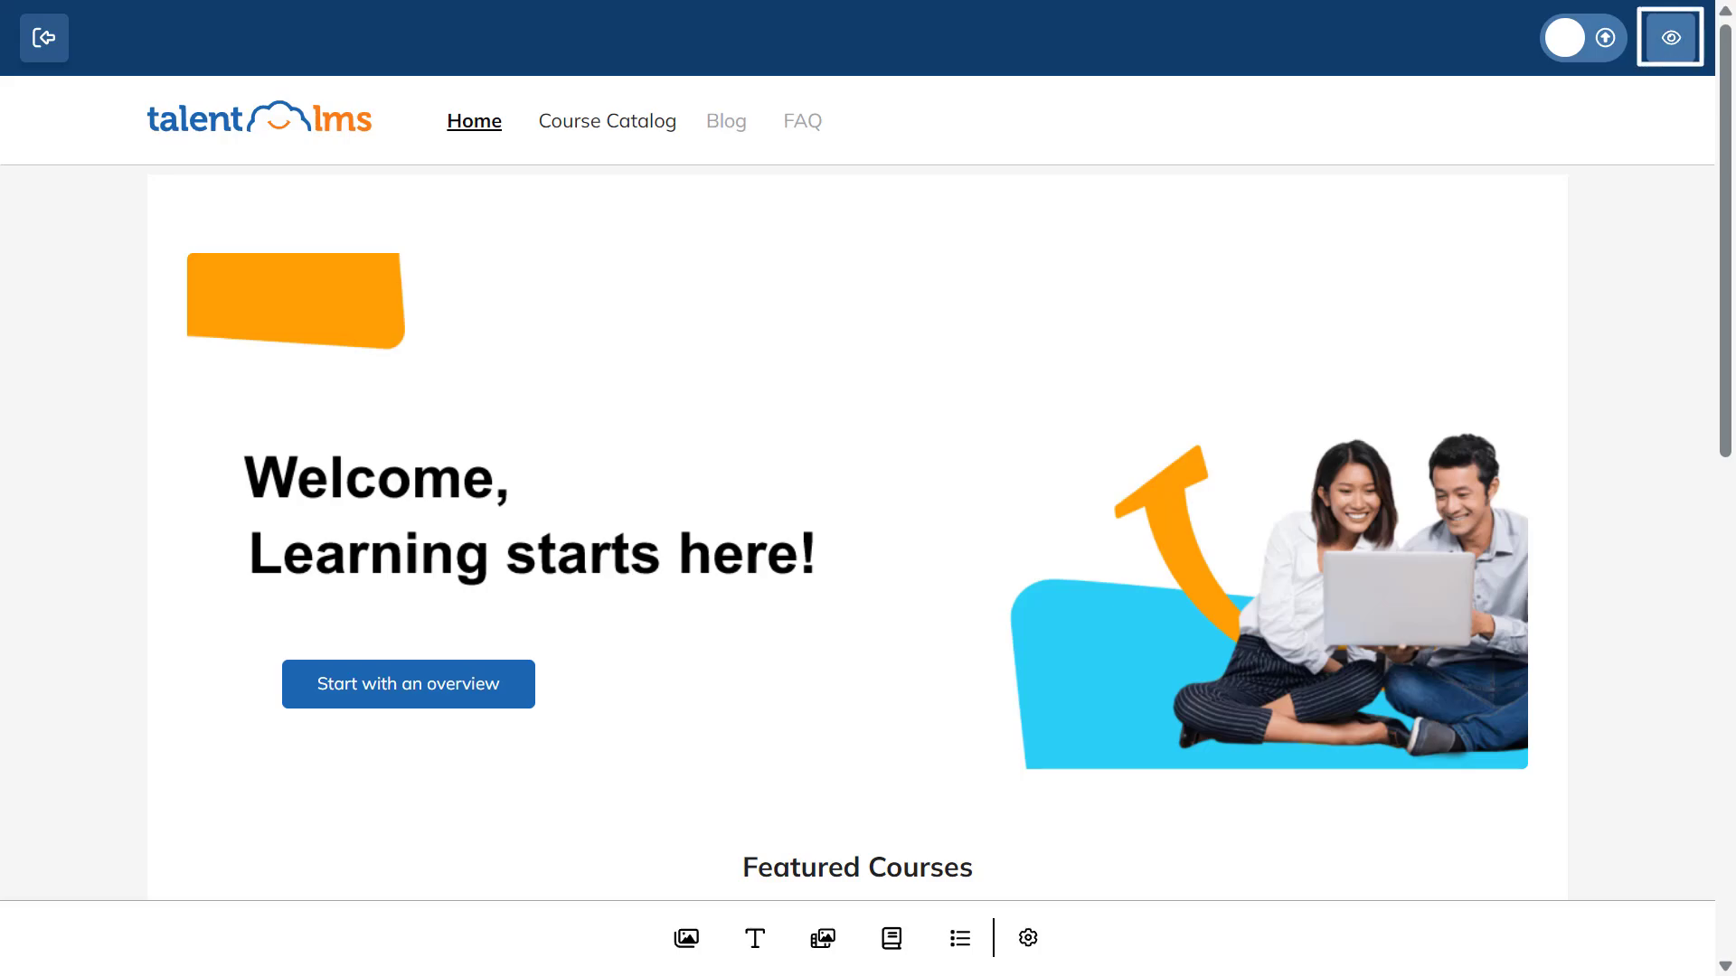
Leave the builder and show the internal branch's Info page down to its Branding settings
left_click(1668, 36)
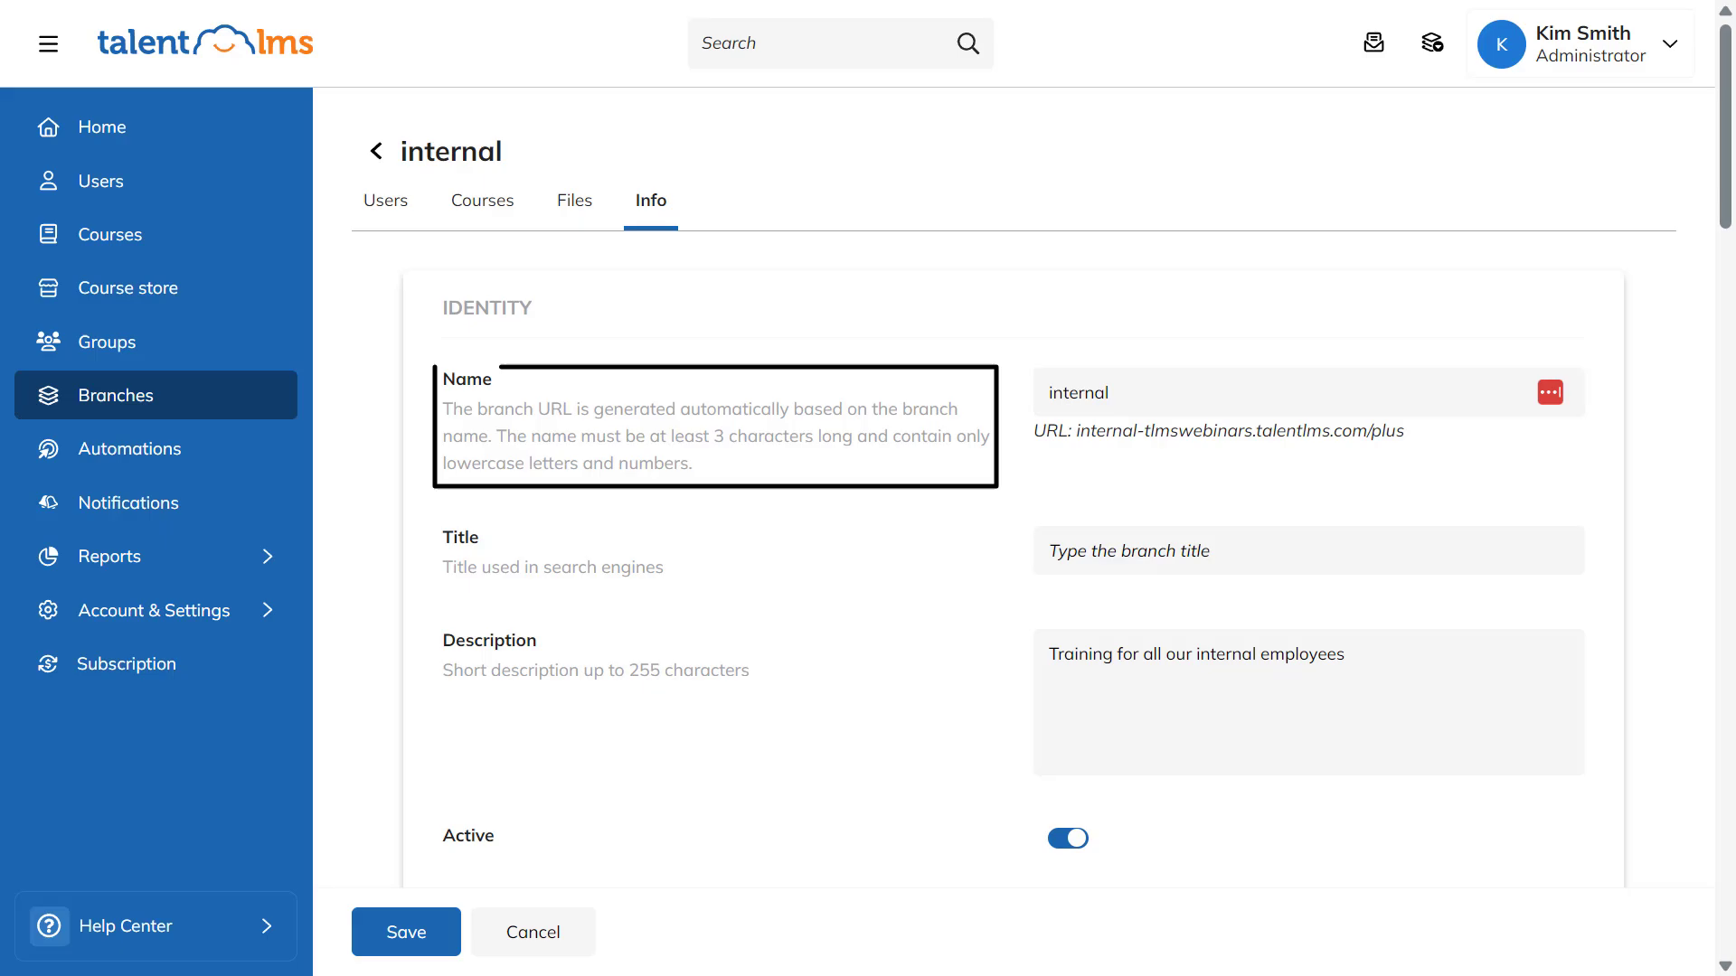
scroll("down", 3)
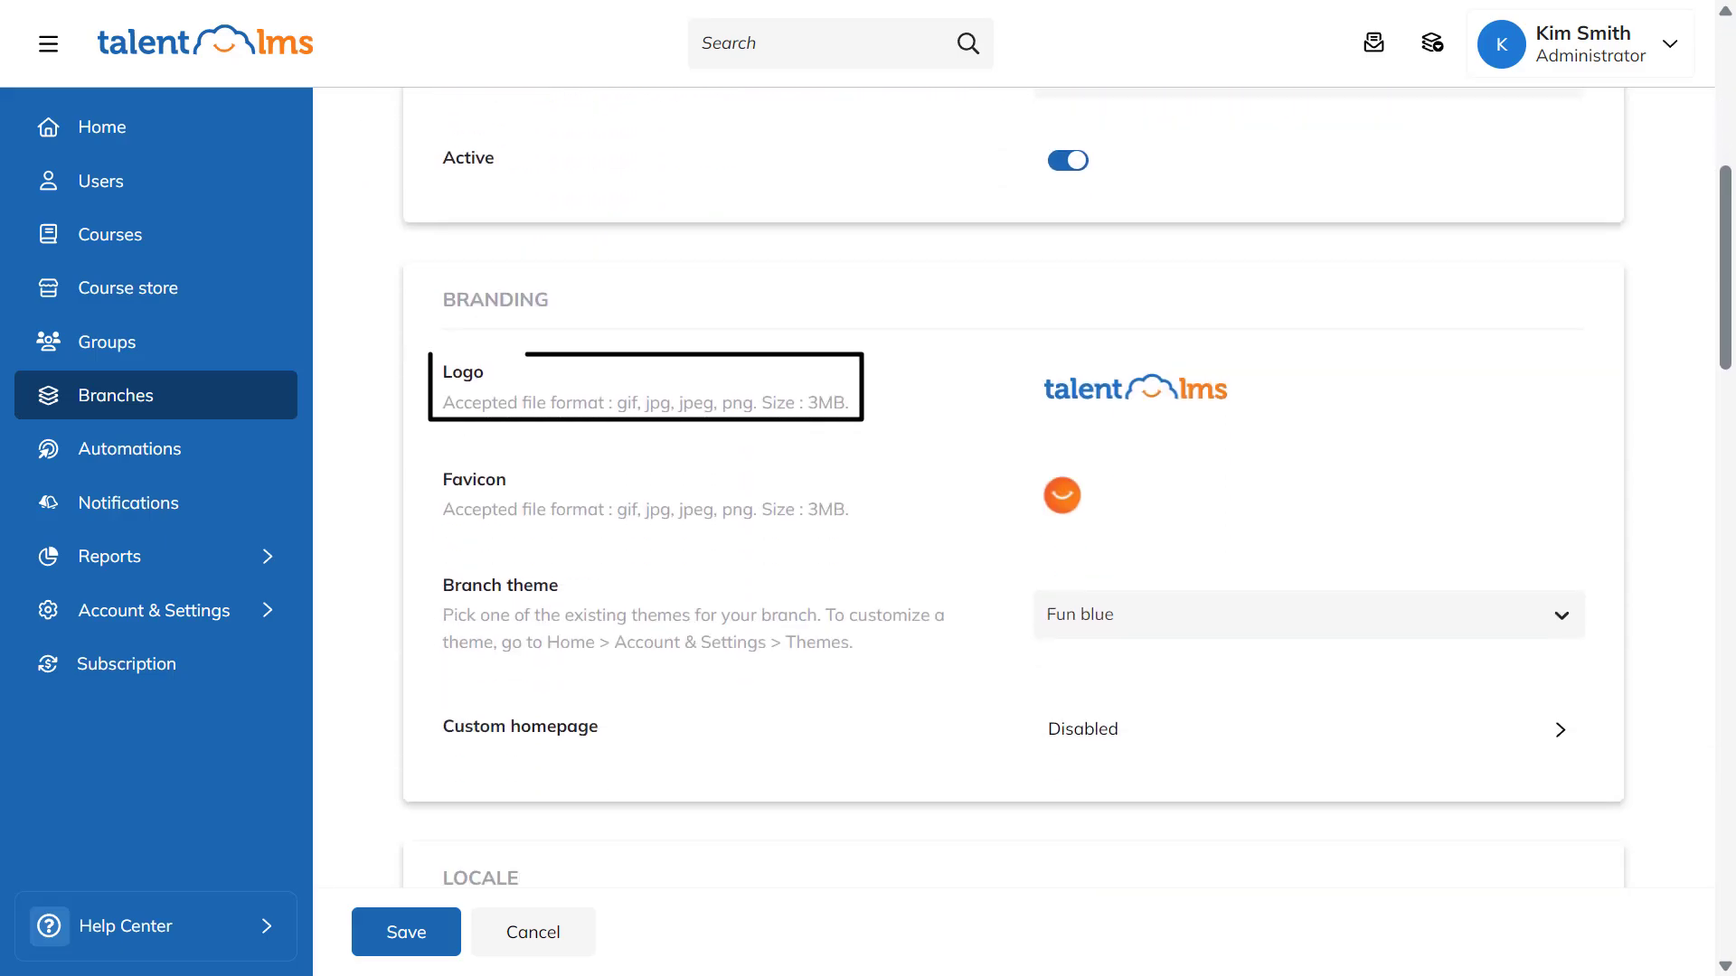